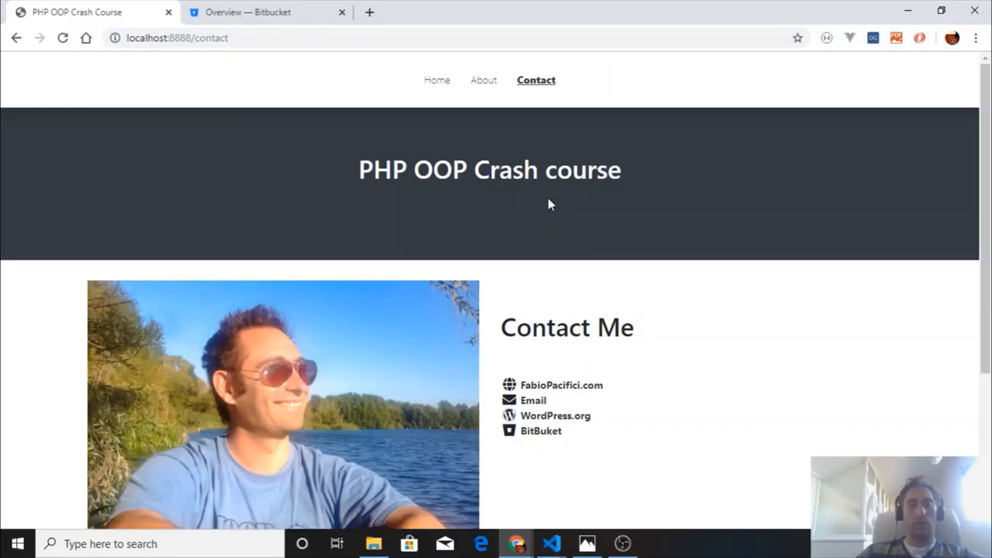
mouse_move(556, 216)
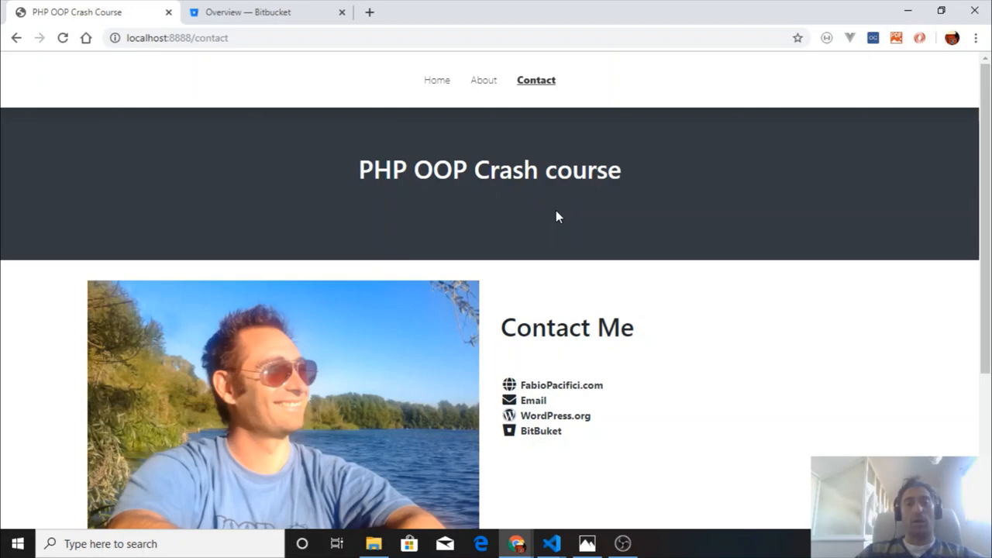
mouse_move(540, 213)
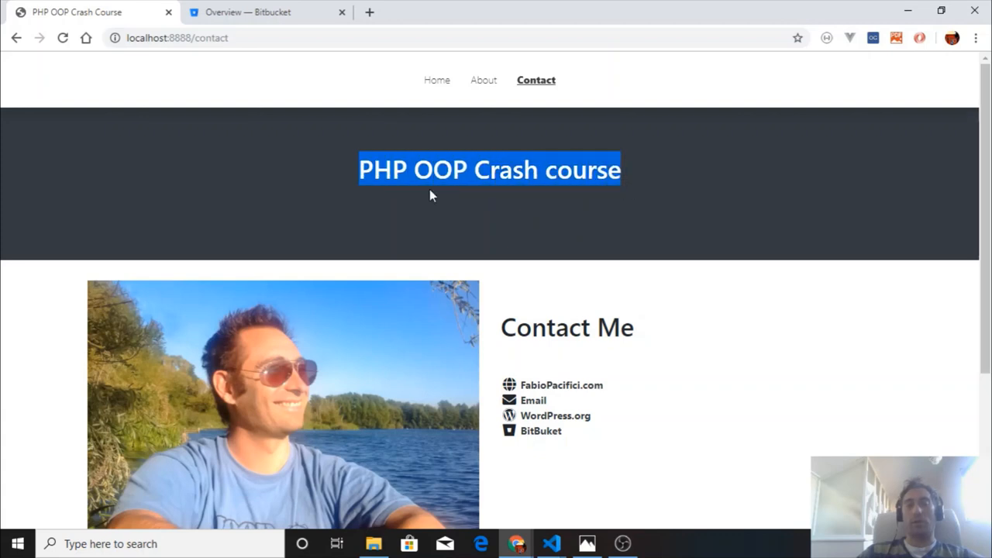
mouse_move(286, 242)
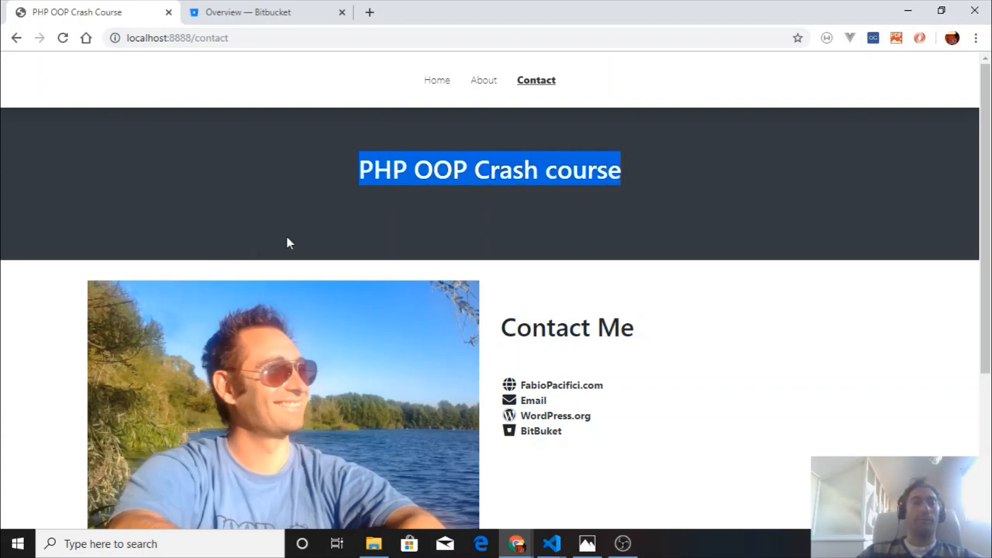
mouse_move(277, 34)
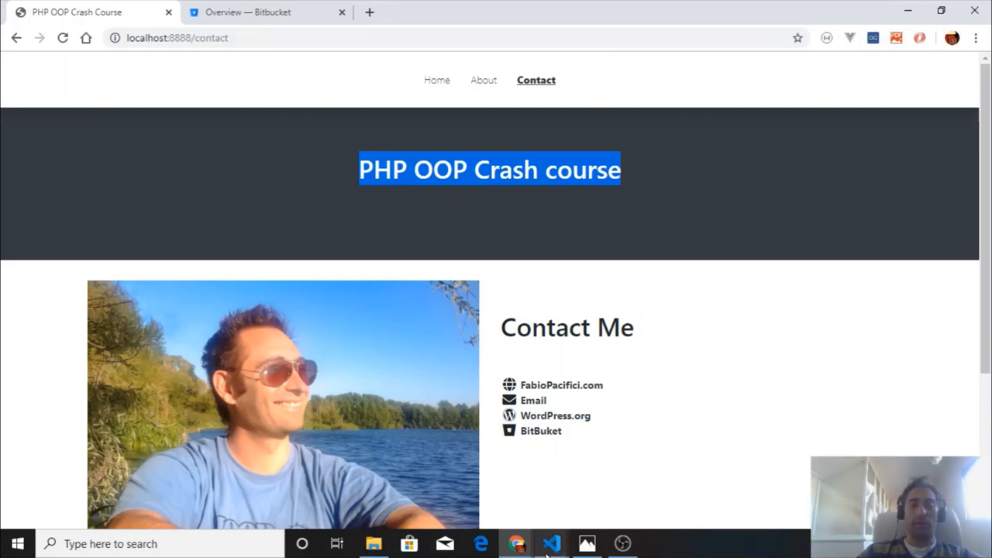
Stop the local server in the terminal and collapse the Views folder in the Explorer.
click(551, 542)
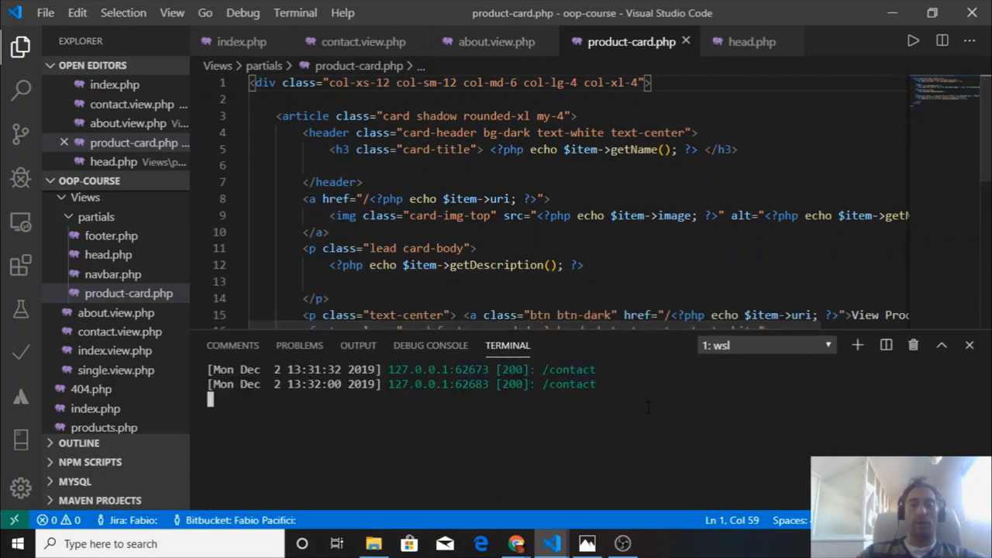
key(ctrl+c)
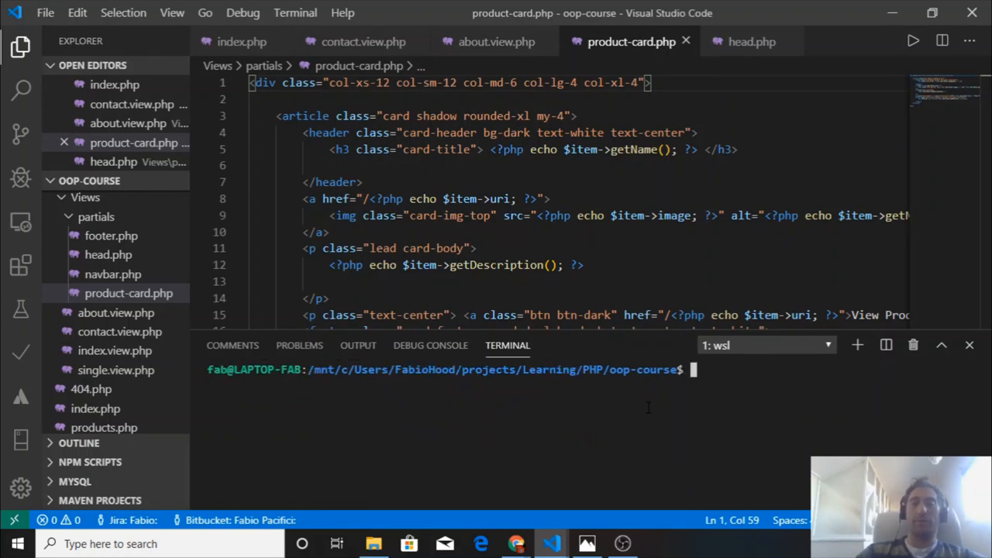
mouse_move(633, 329)
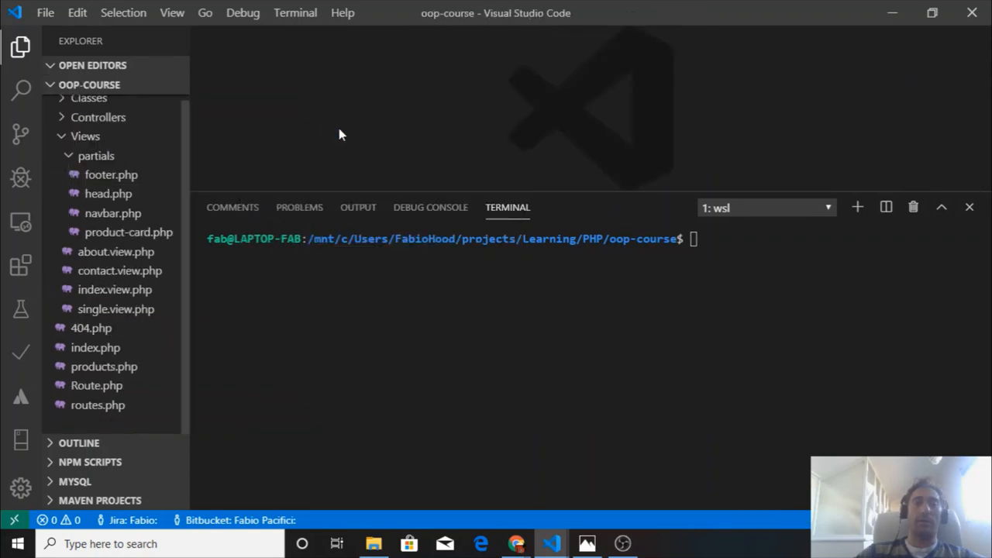
mouse_move(99, 133)
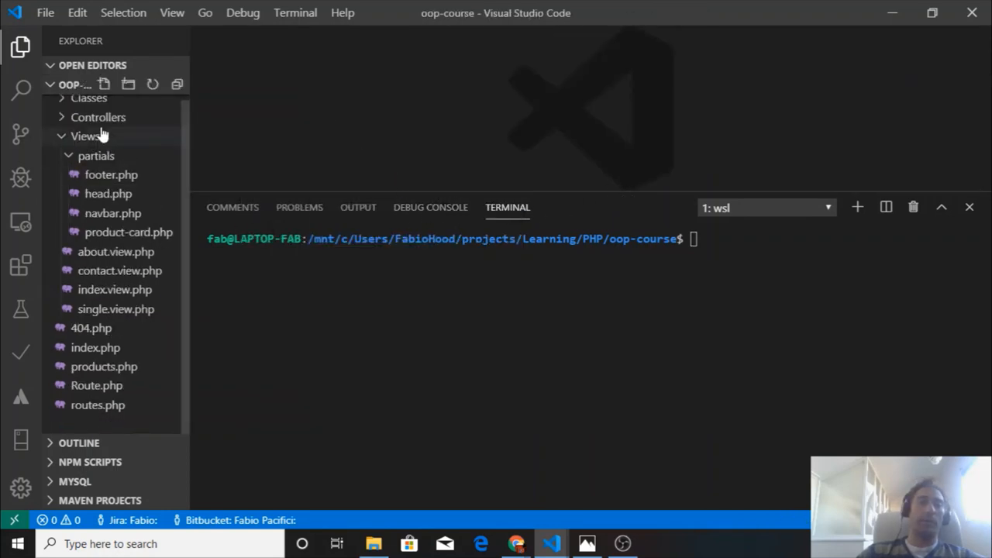
click(86, 137)
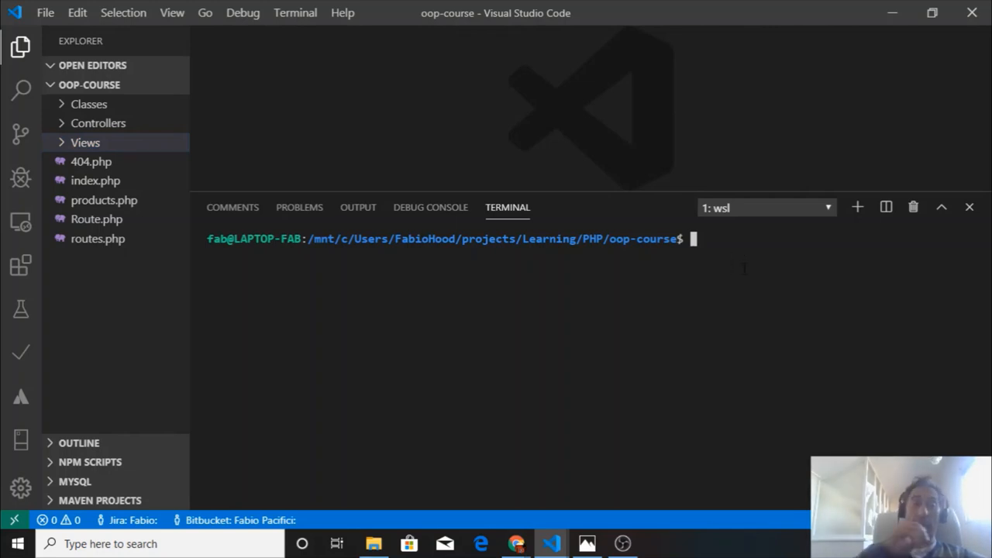
Initialise a Git repository in oop-course and show its untracked files with git status.
text(g)
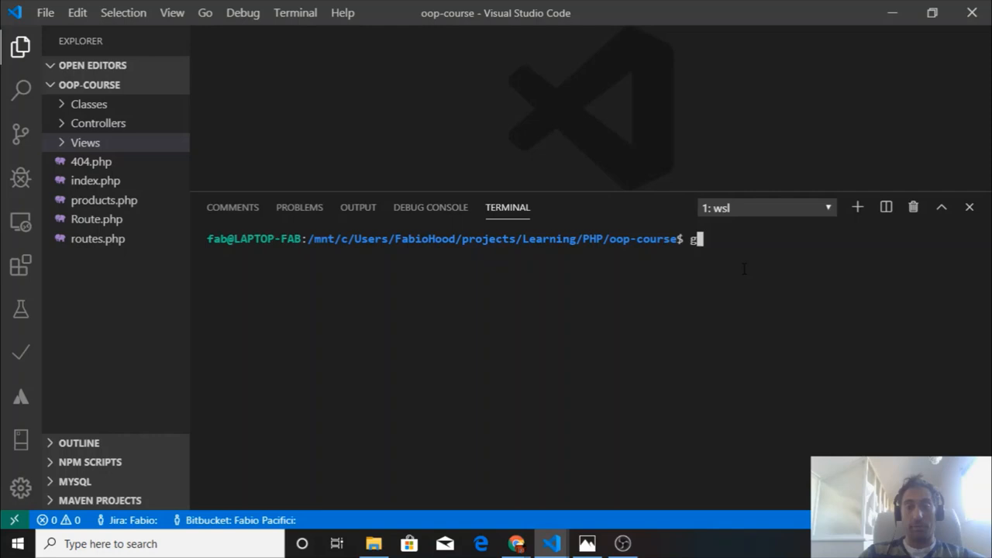
text(it ini)
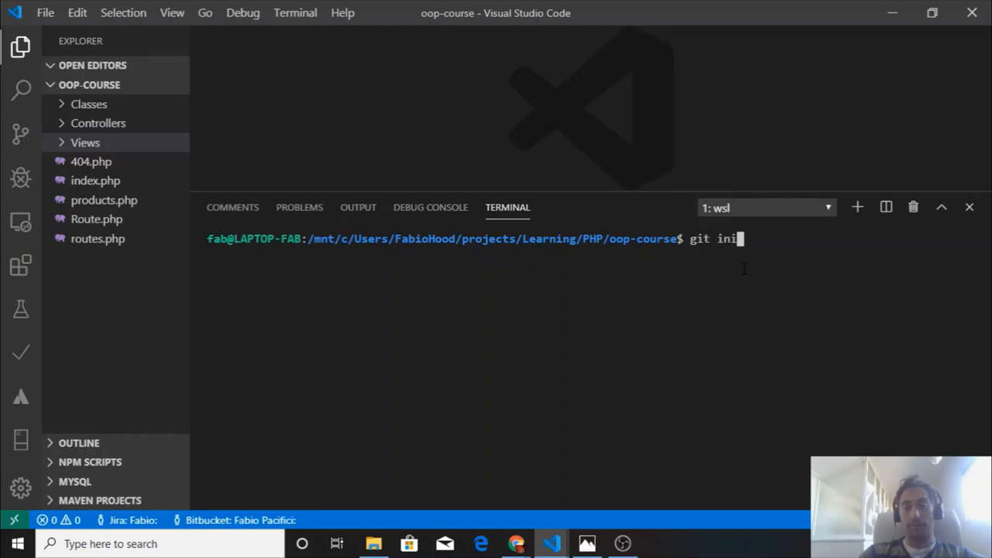
key(Return)
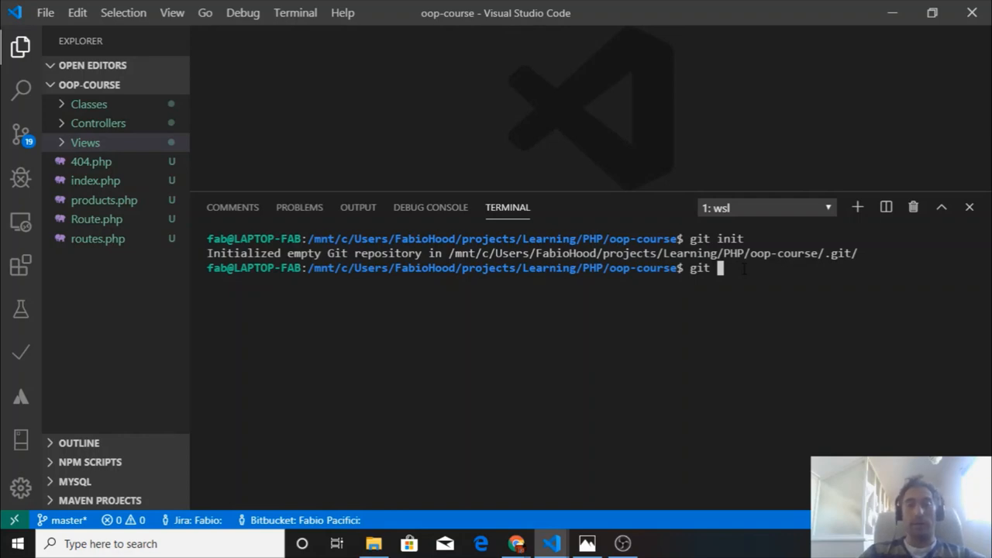
text(status)
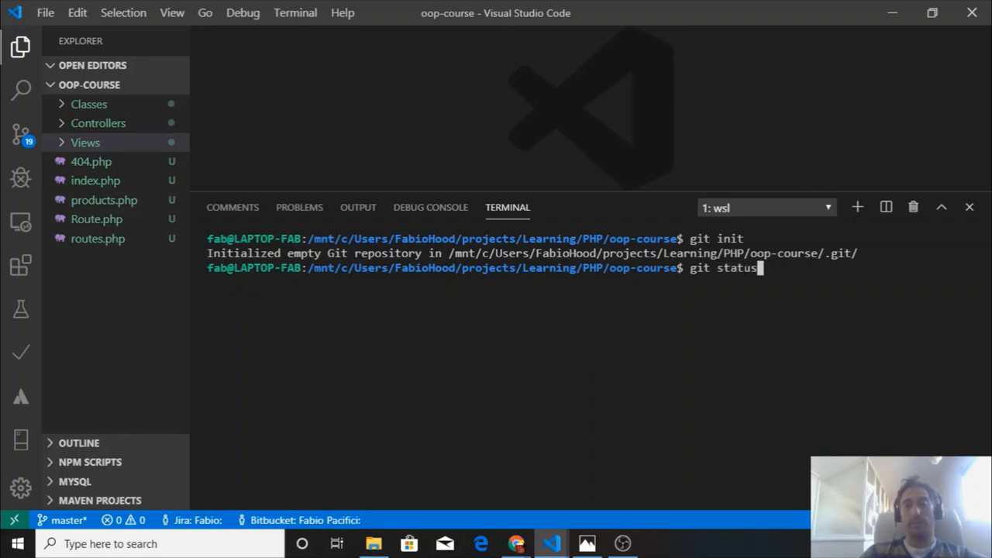
key(Return)
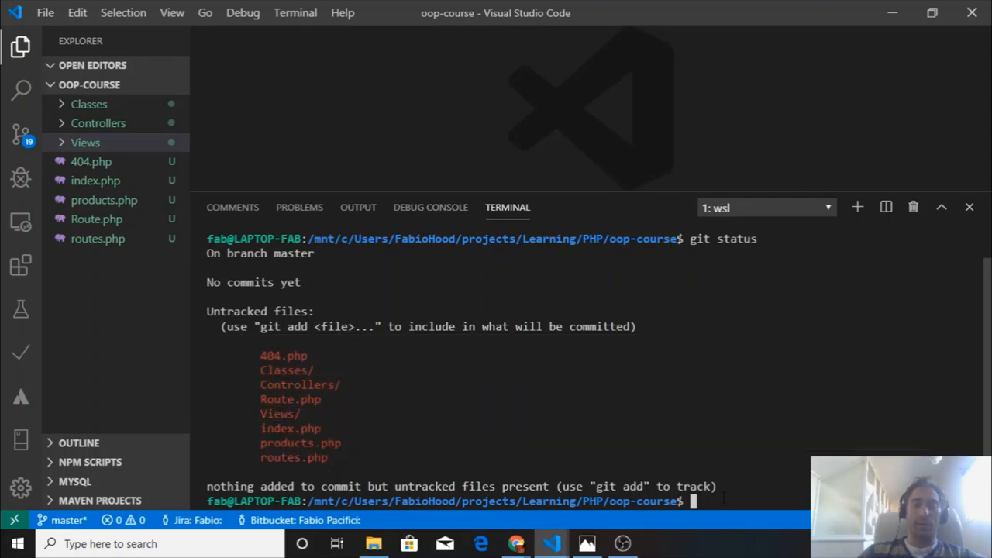
Enter the git add . command to stage every project file.
text(git)
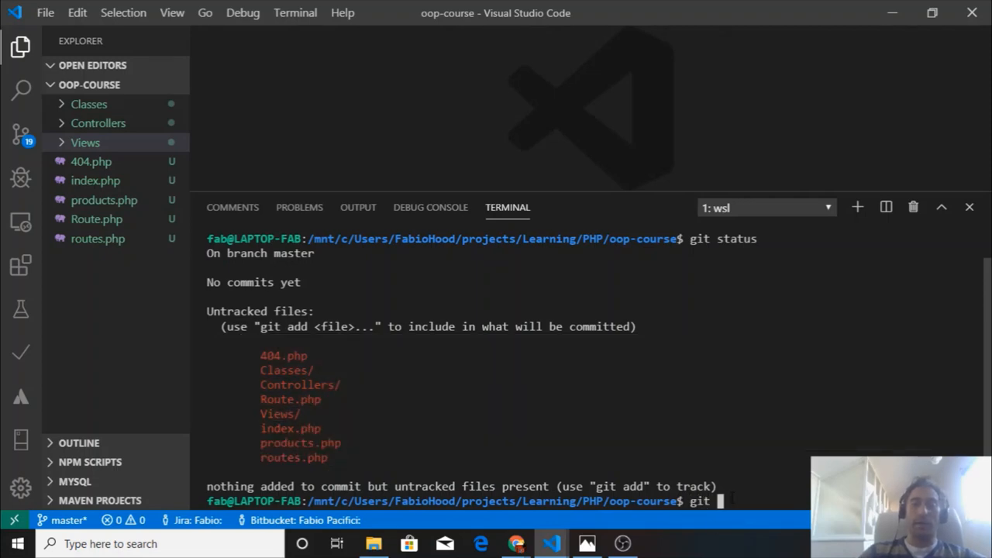
text(add .)
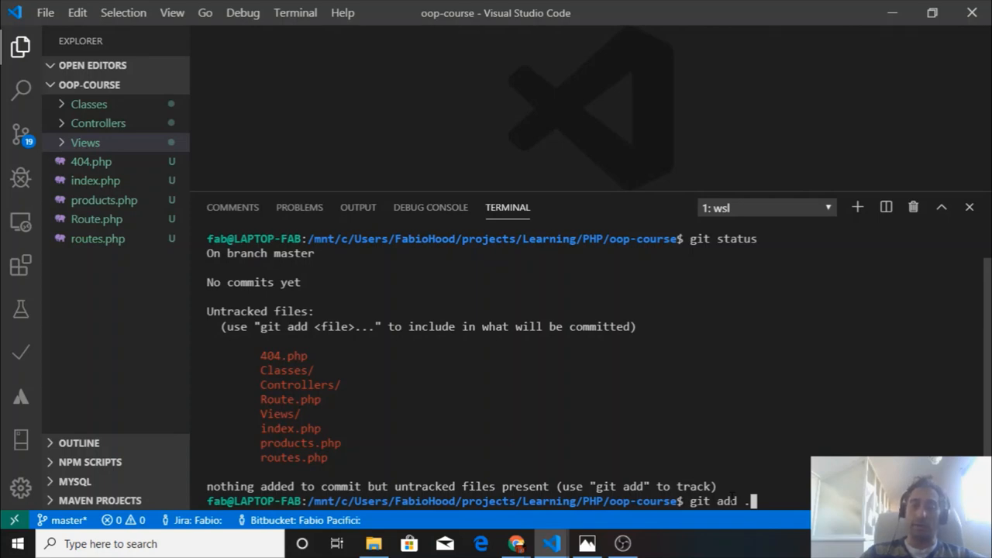
Stage all files and confirm with git status that they are listed as new files to commit.
key(Return)
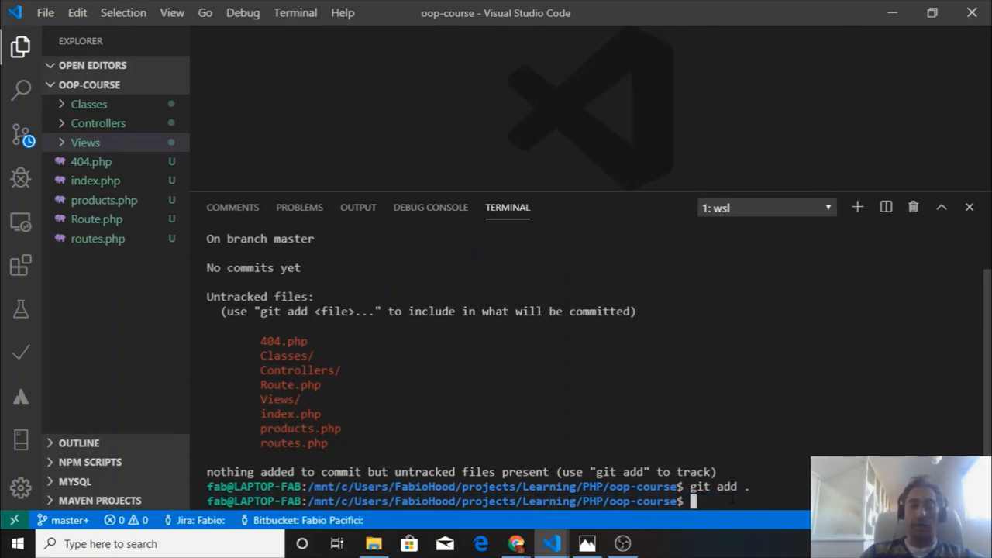
key(Return)
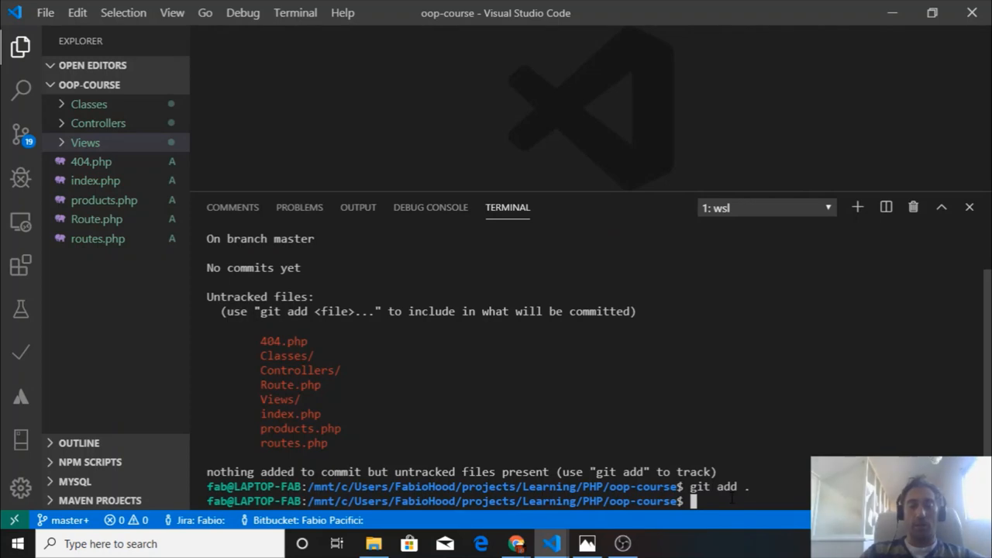
text(git status)
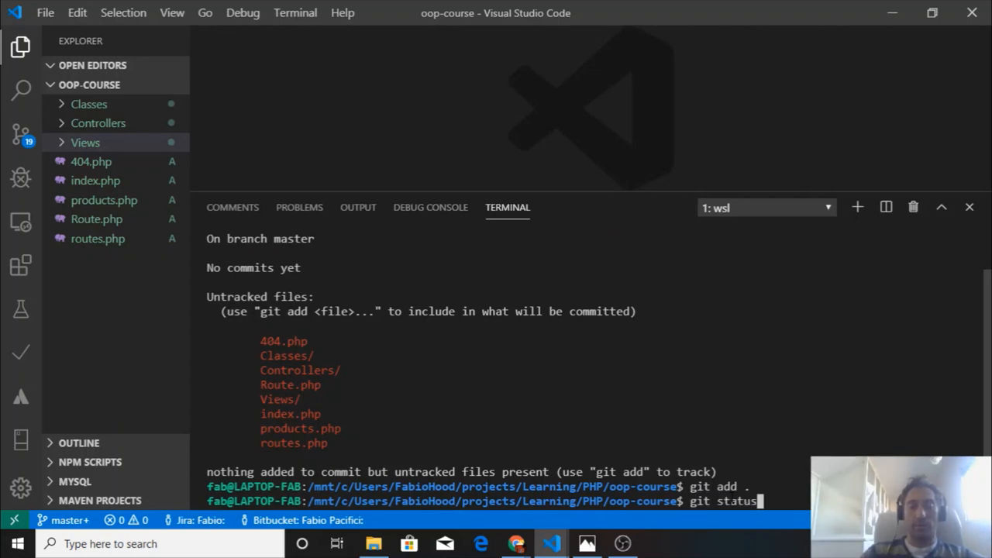
key(Return)
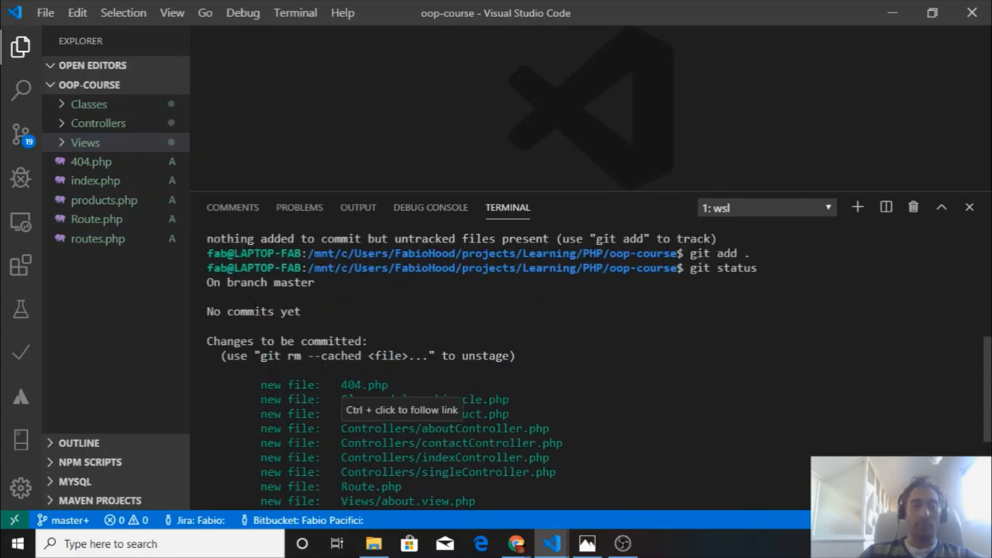
mouse_move(353, 329)
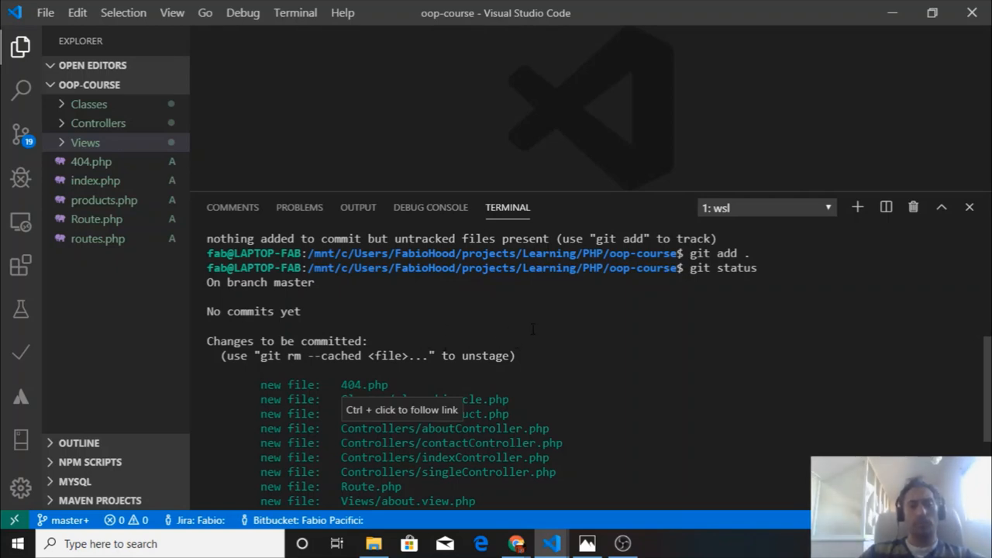
scroll(down, 3)
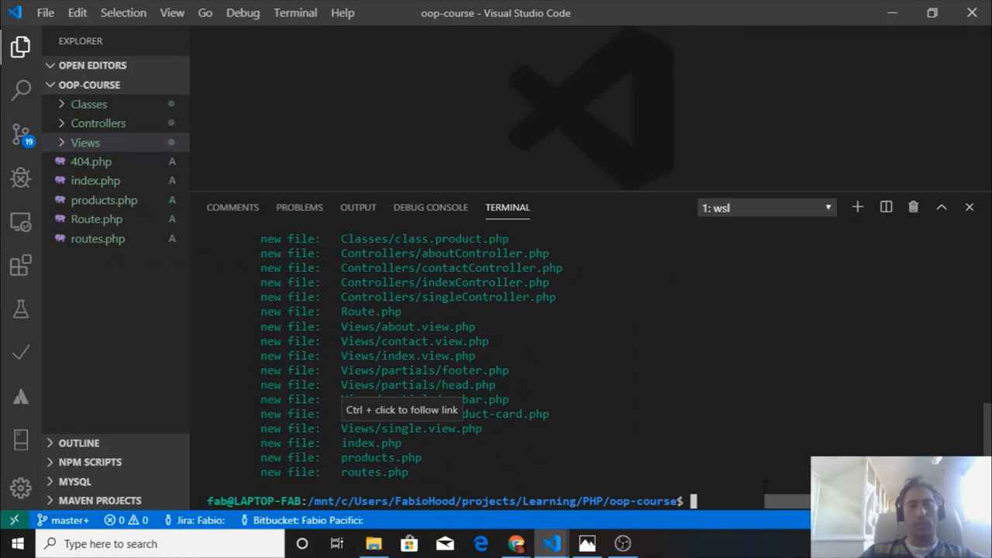
Commit all files with the message "Initial Commit of full application".
text(git commit -m")
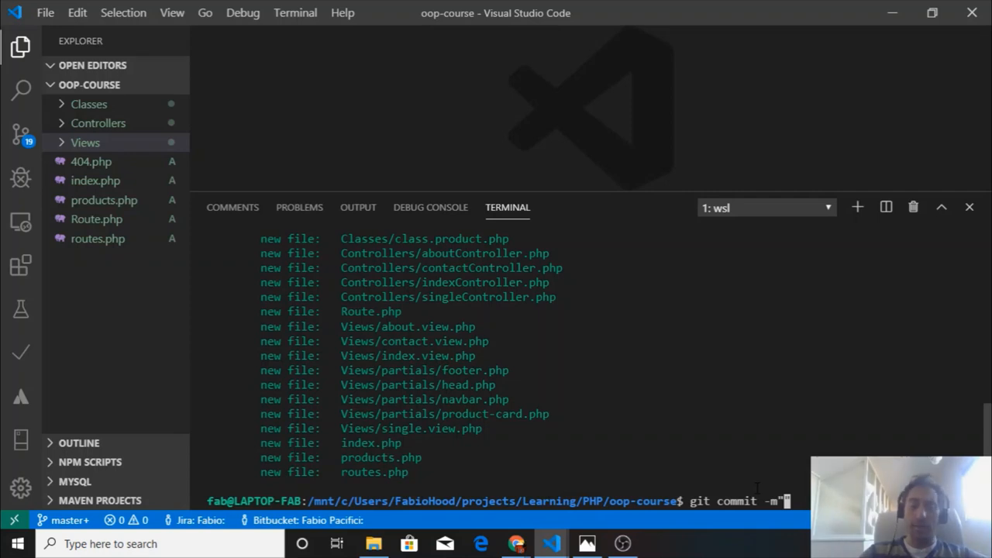
text(Uplo)
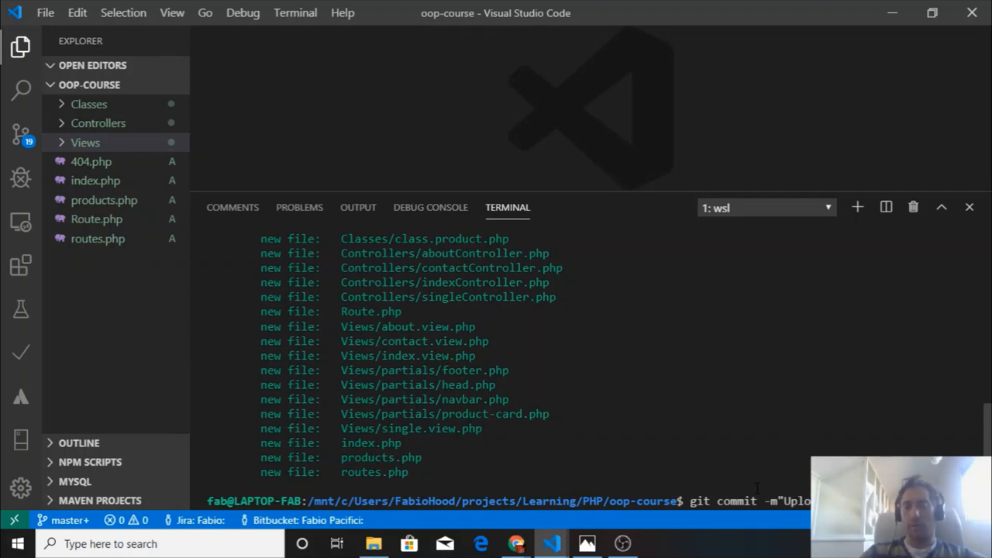
text(Init)
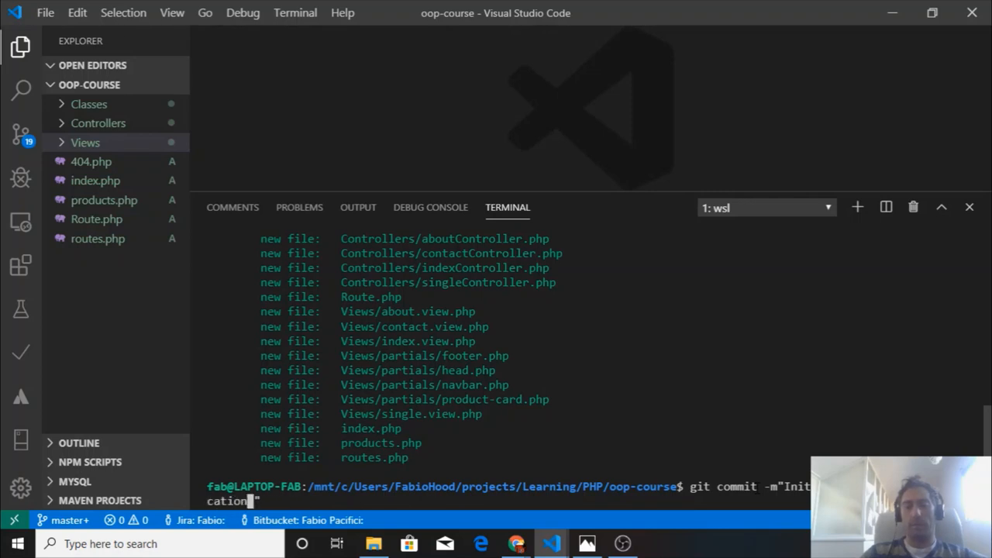
key(Return)
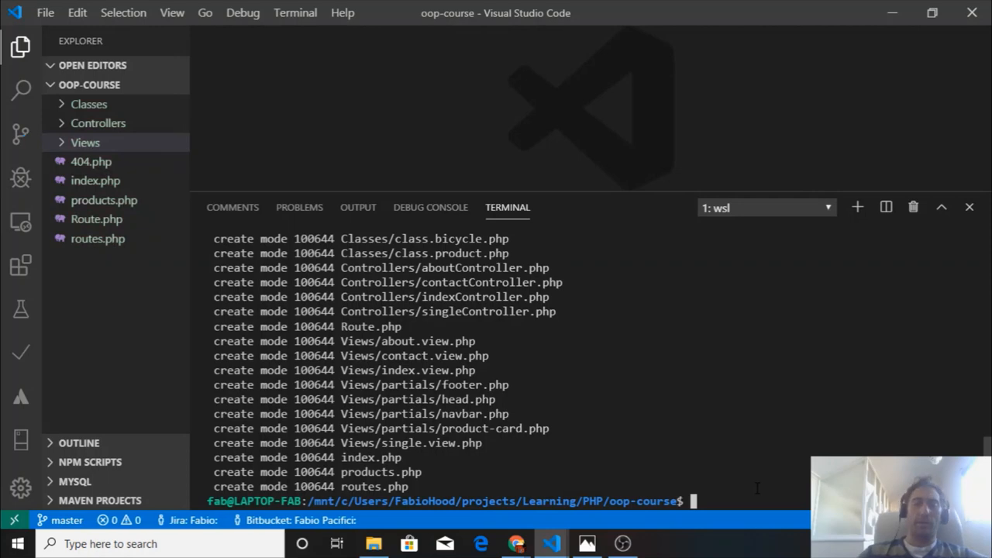
Confirm a clean working tree with git status, then clear the terminal output.
text(git status)
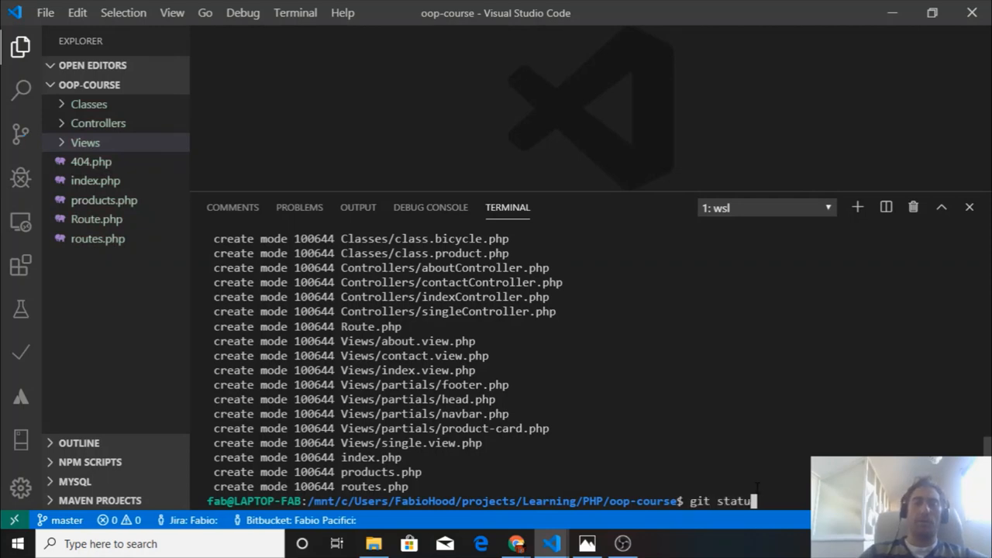
key(Return)
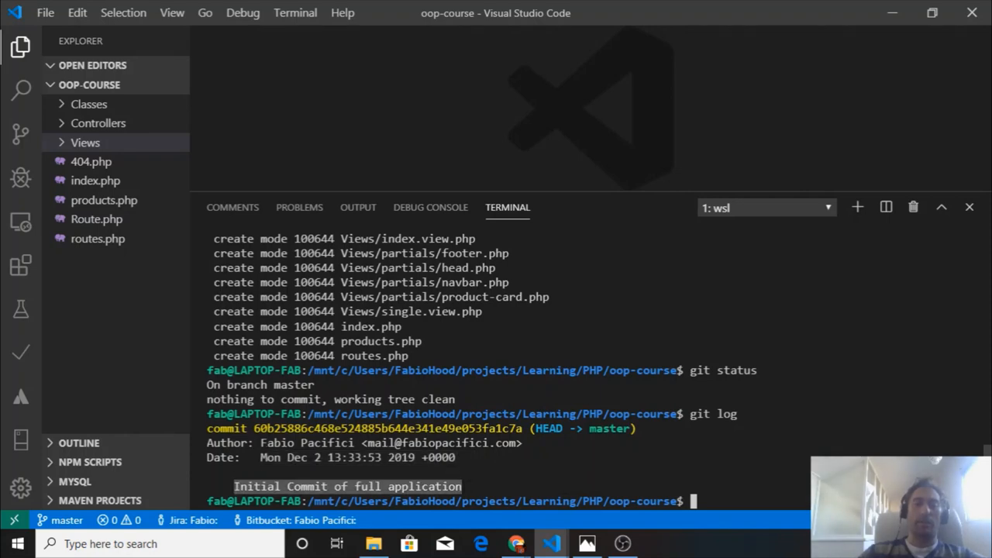
text(clear)
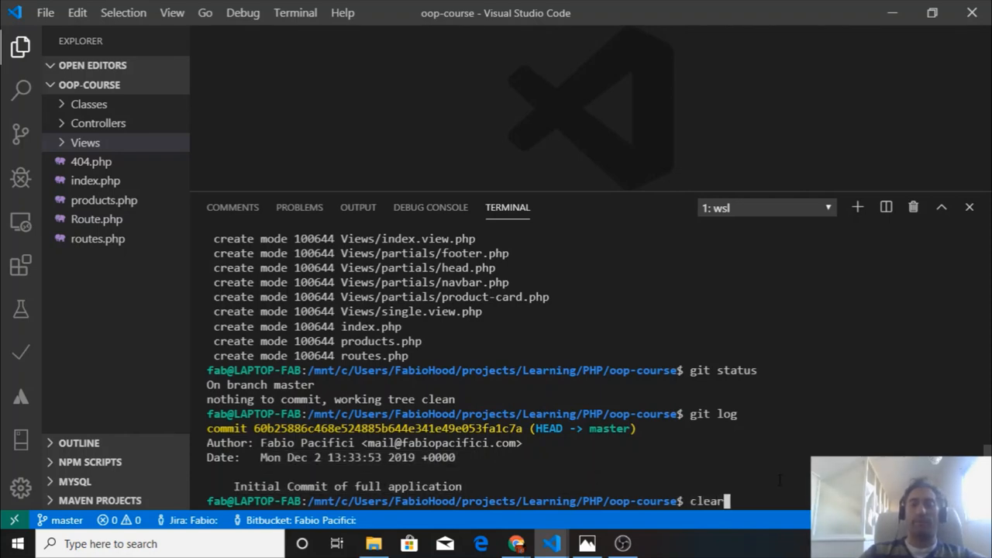
key(Return)
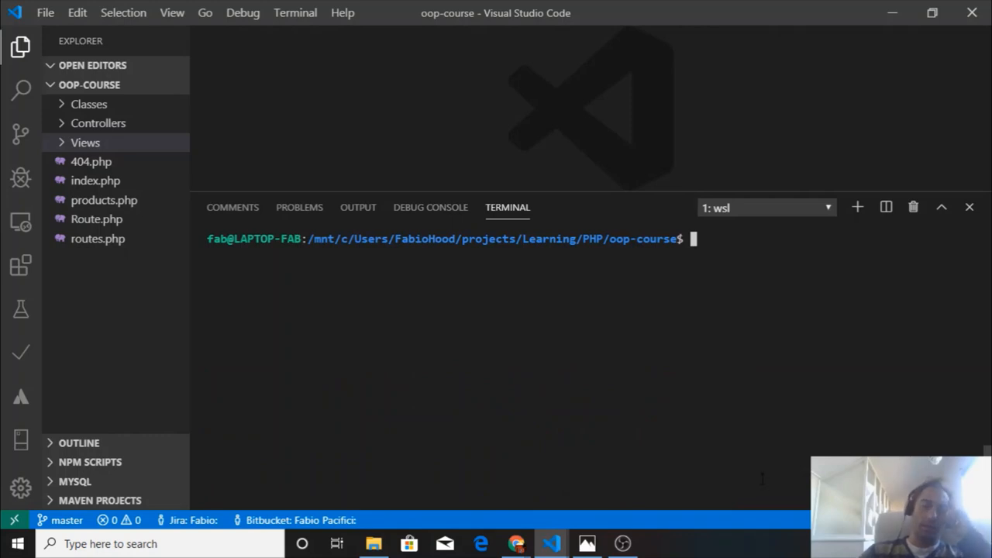
mouse_move(552, 542)
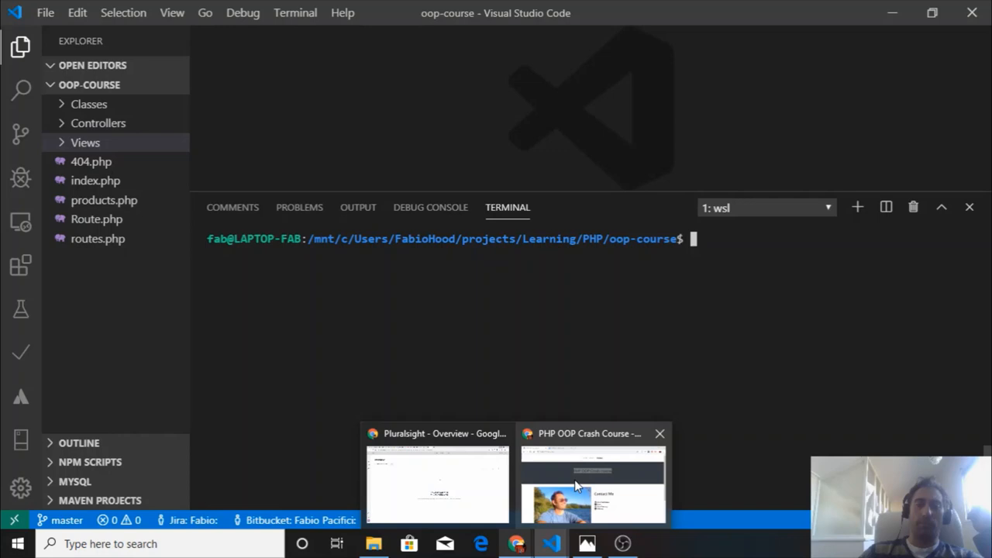
From the Bitbucket overview, start creating a new repository and focus its name field.
click(592, 483)
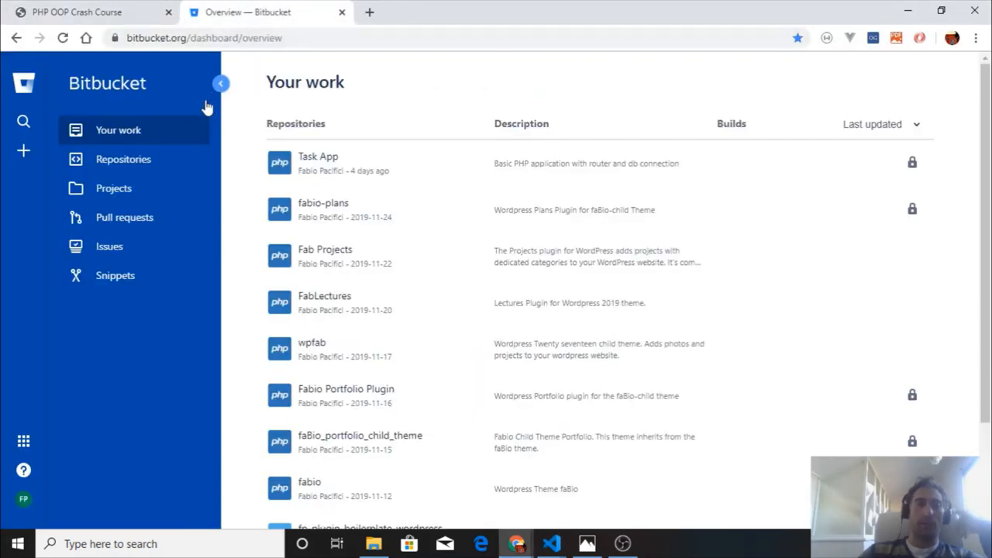
mouse_move(335, 108)
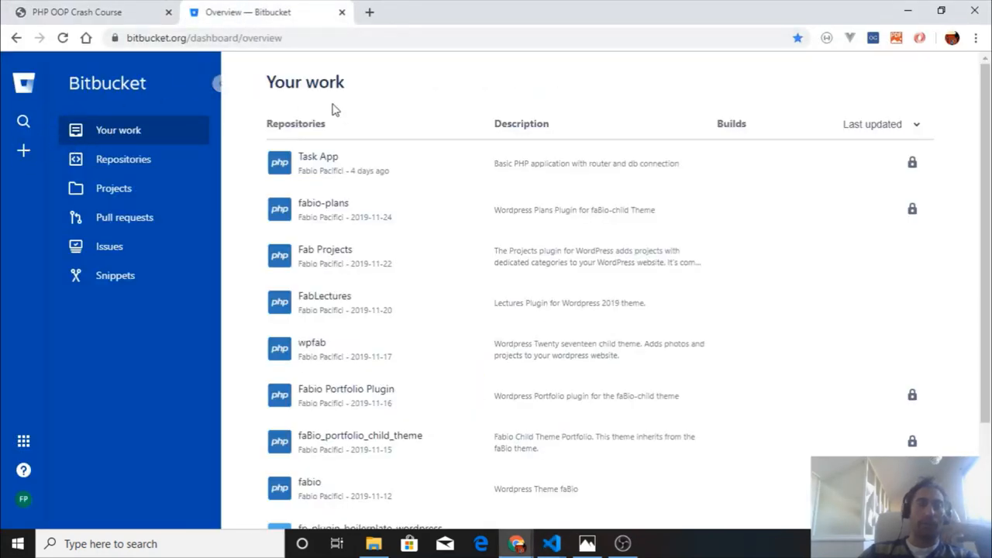
click(23, 151)
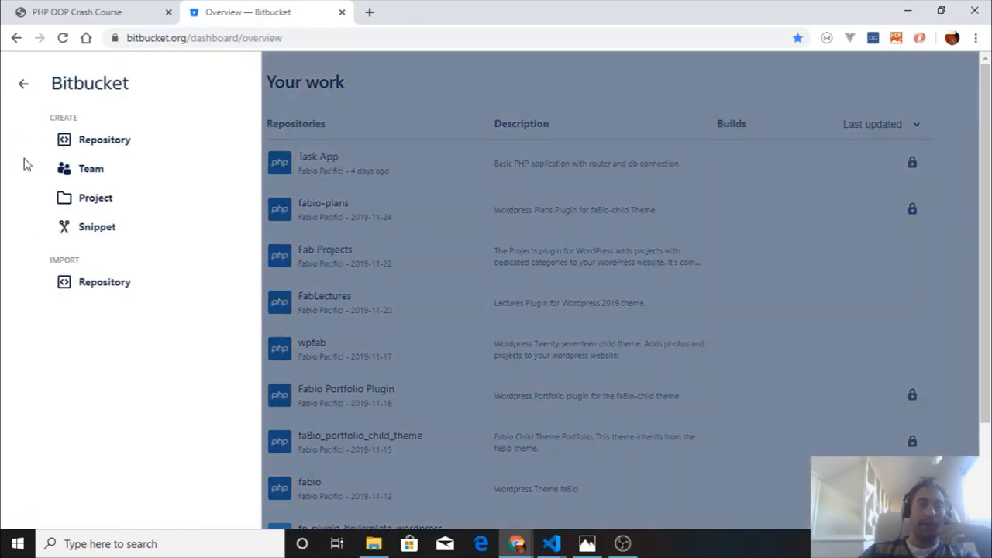
click(105, 139)
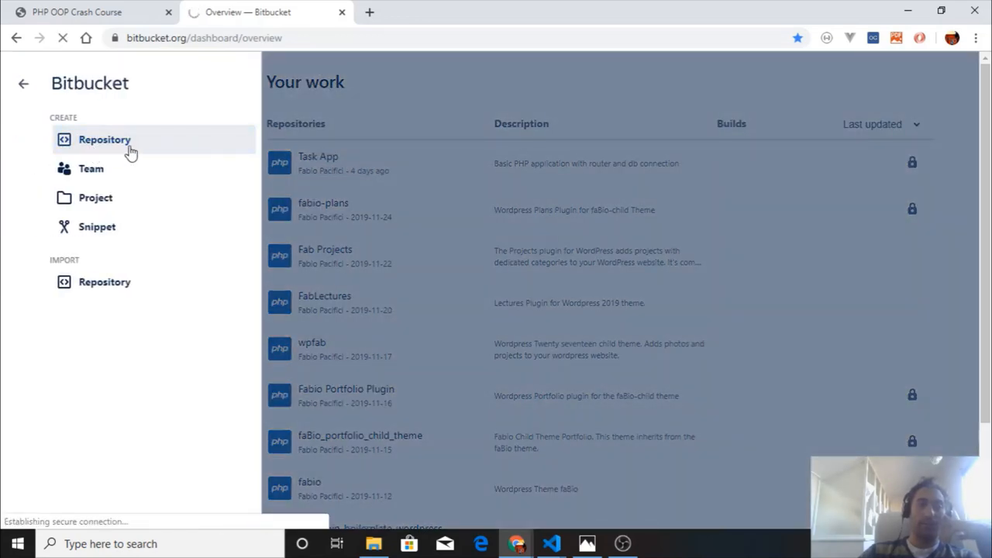
click(106, 140)
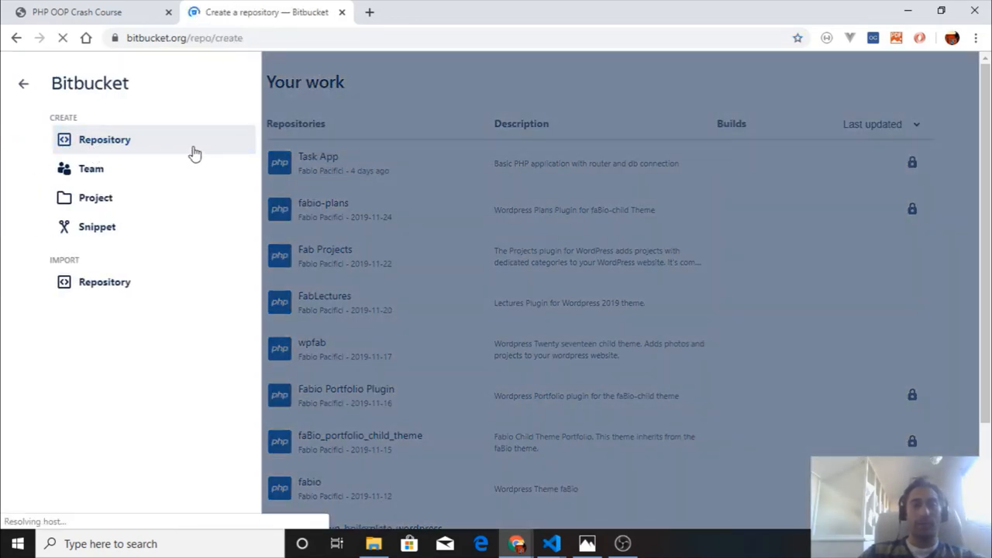
click(105, 139)
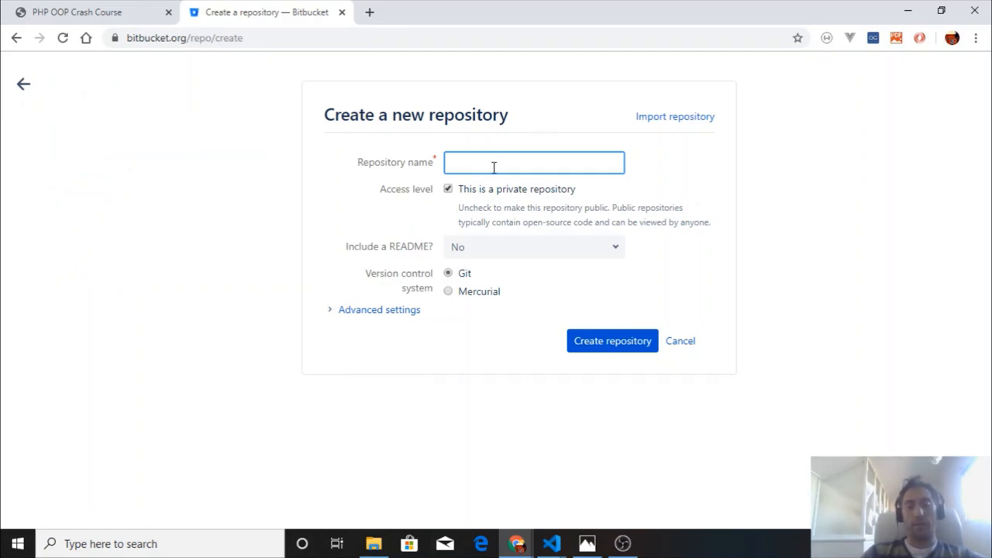
Name the repository 'OOP Course Project', make it public and expand the advanced settings.
text(oop-)
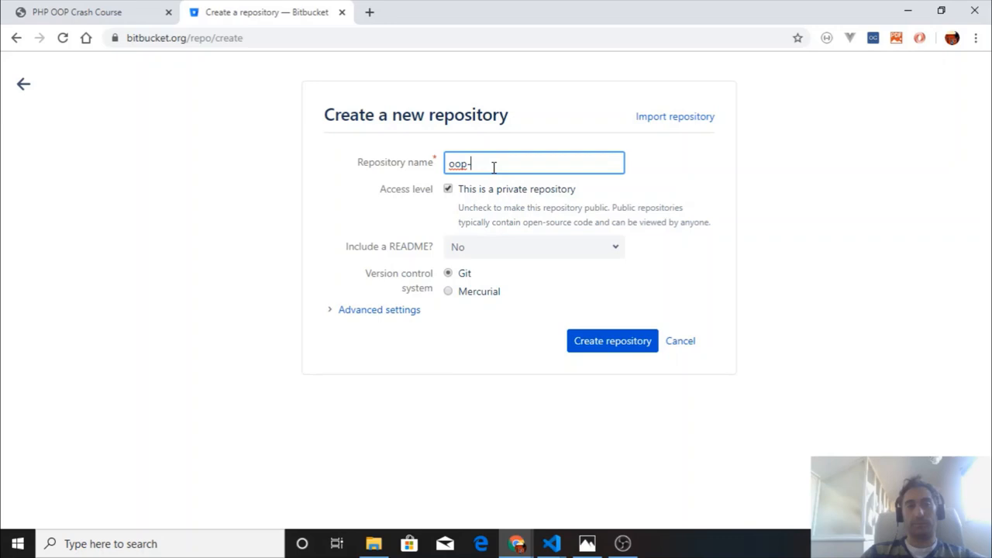
text(project)
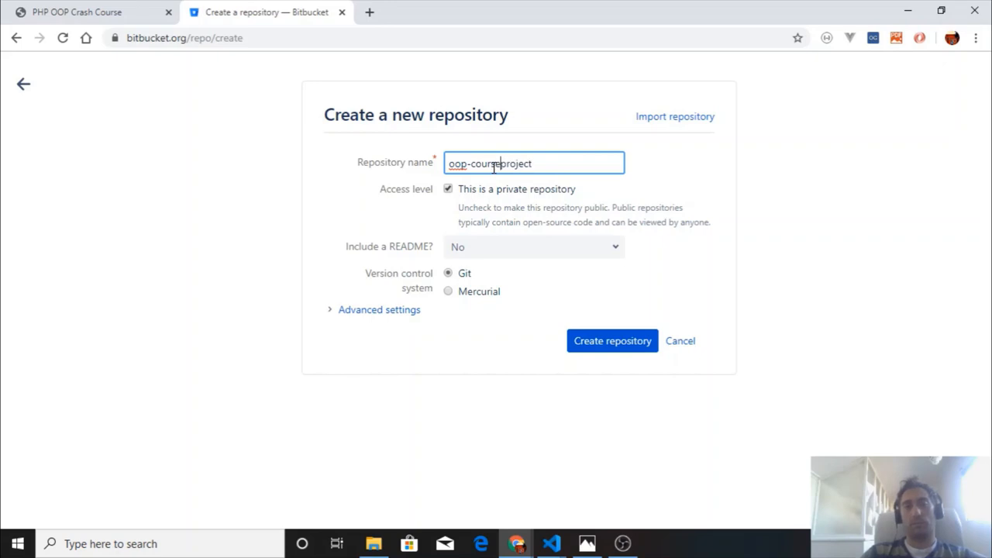
text(Project)
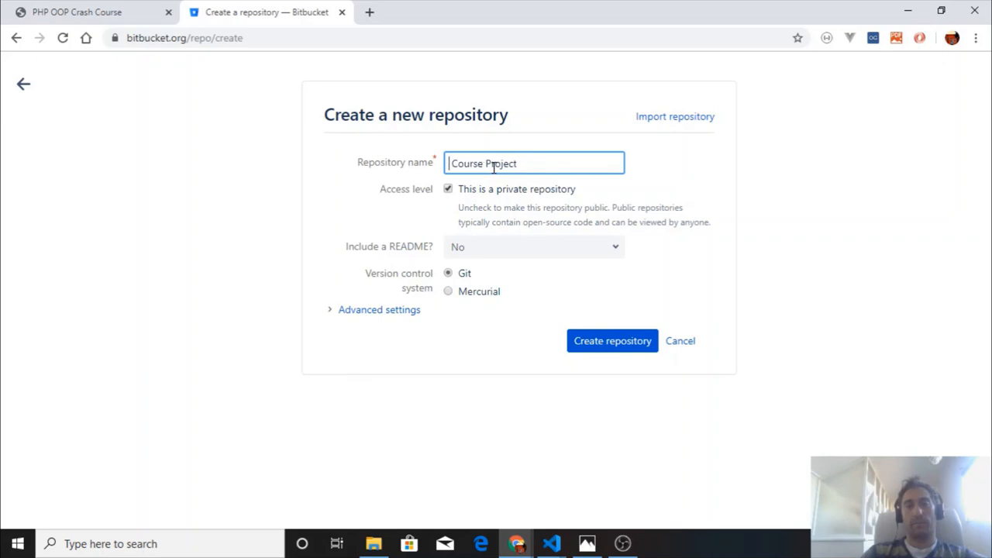
text(OOP)
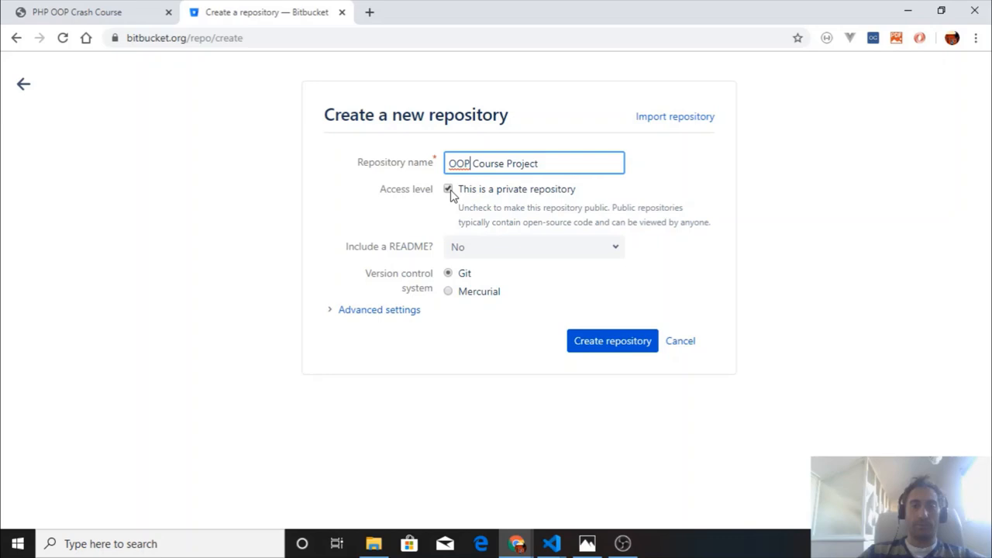
click(448, 189)
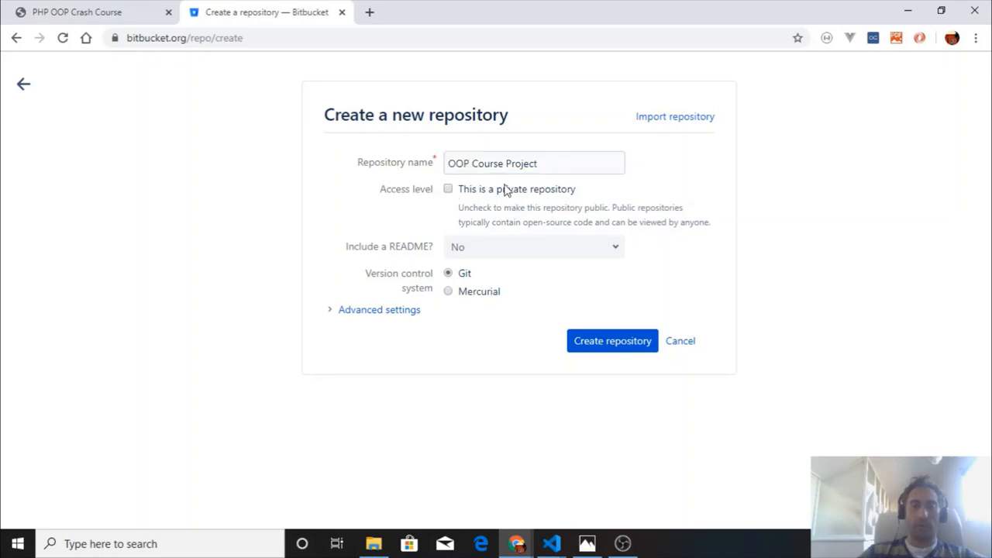
mouse_move(474, 228)
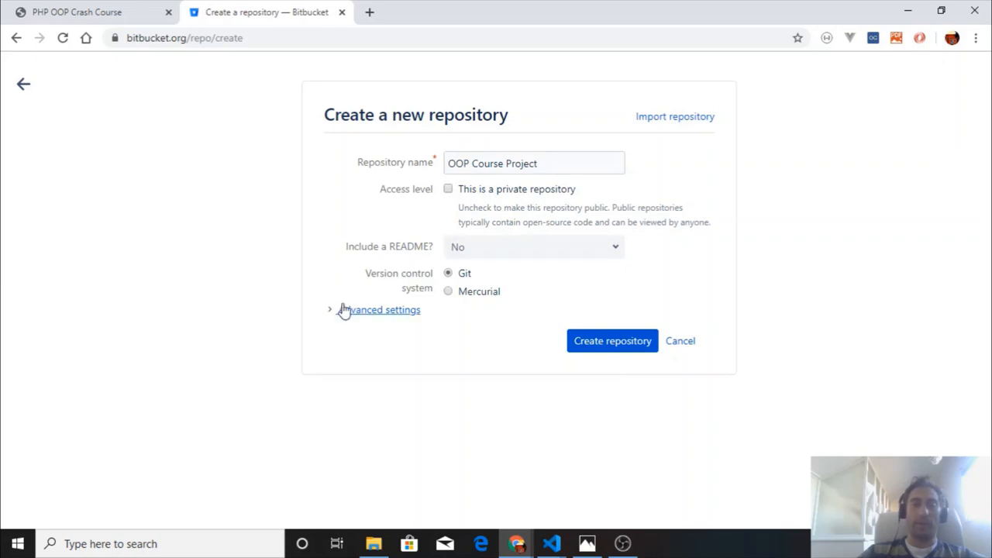
click(380, 309)
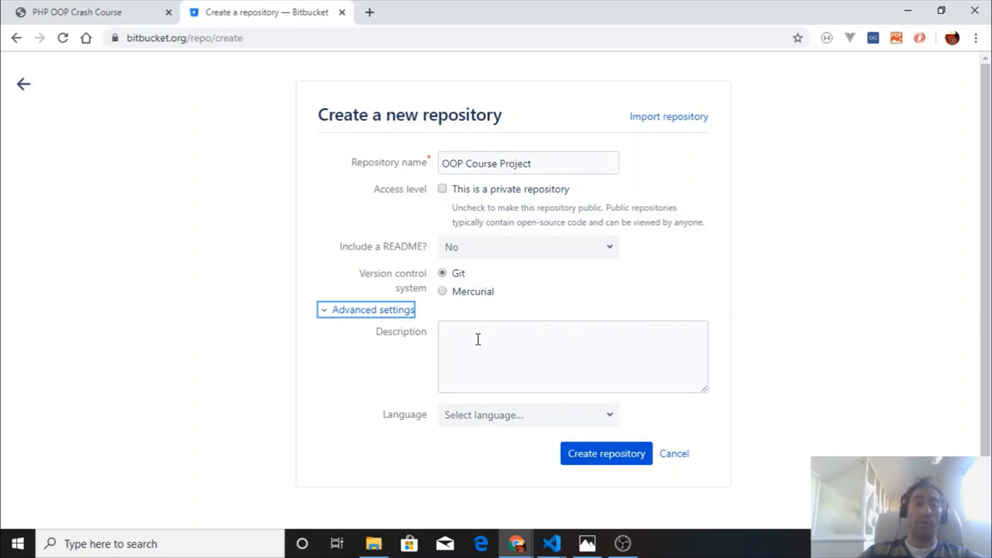
mouse_move(130, 25)
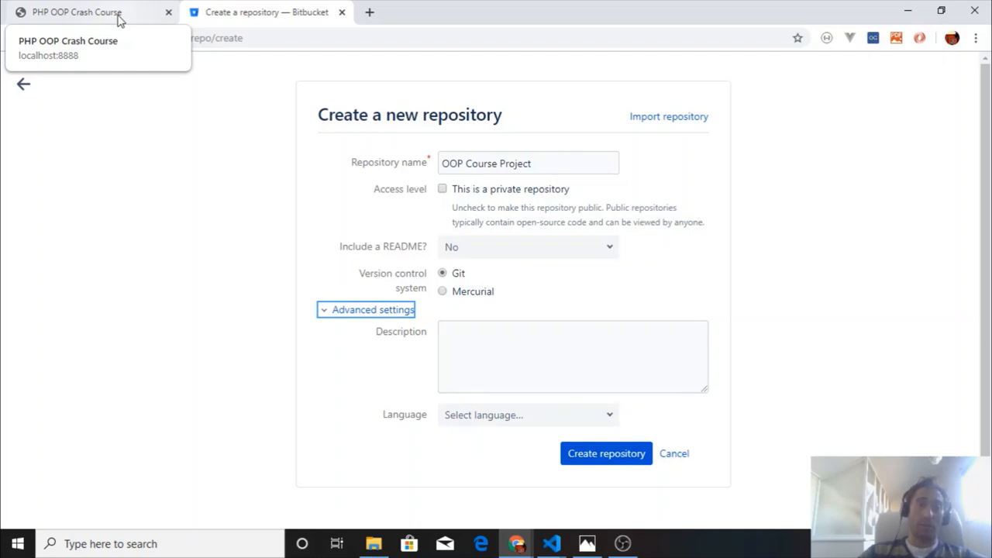
mouse_move(518, 350)
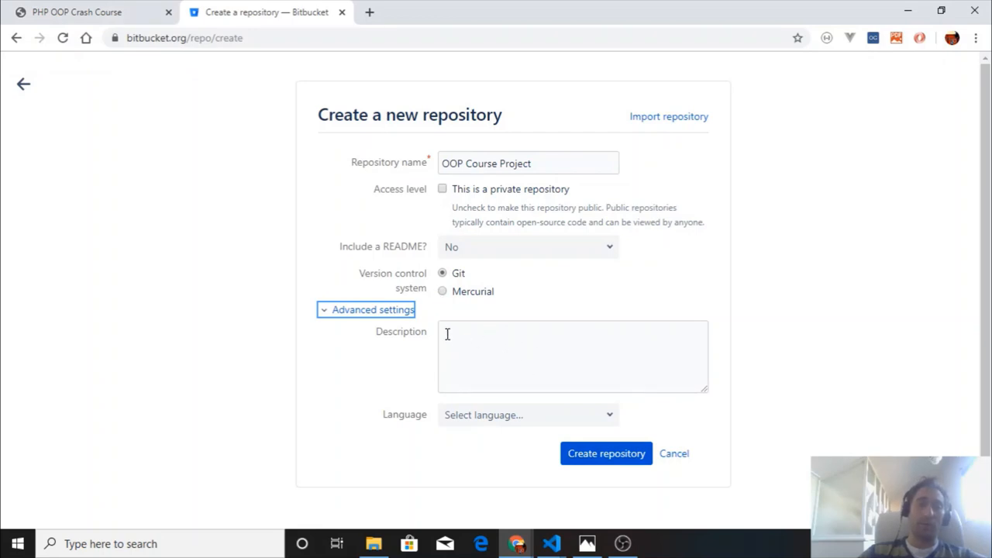
mouse_move(296, 160)
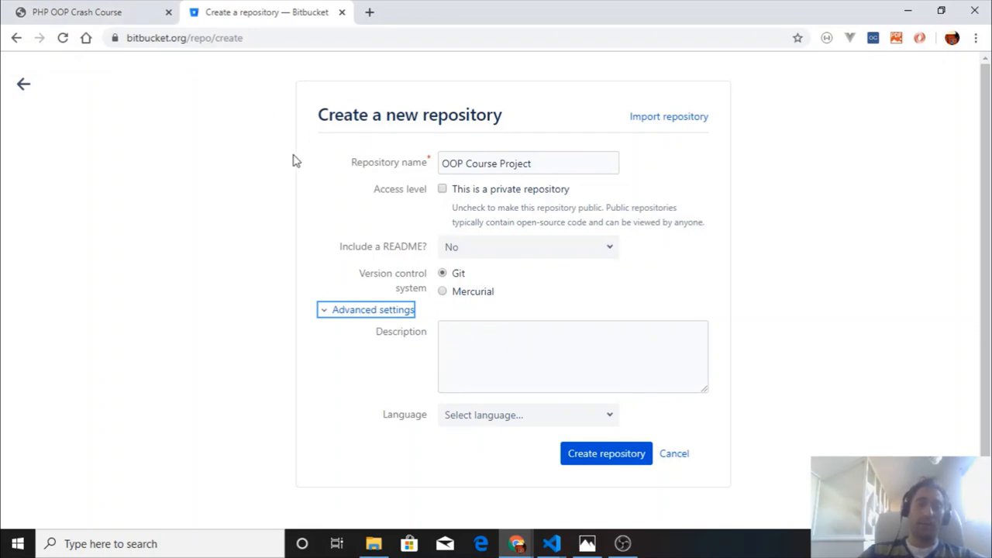
mouse_move(72, 25)
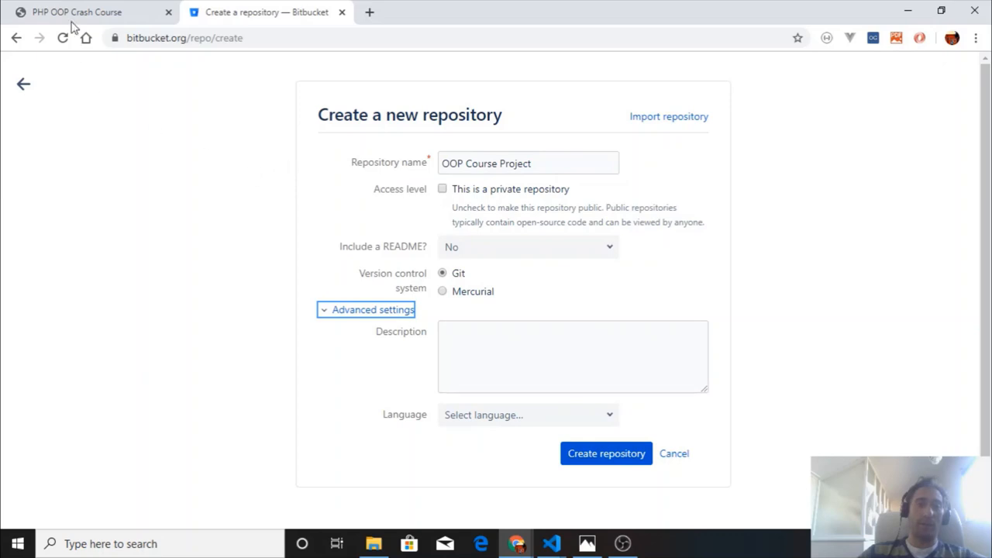
Glance at the local PHP OOP Crash Course site, then return to the description field.
click(75, 12)
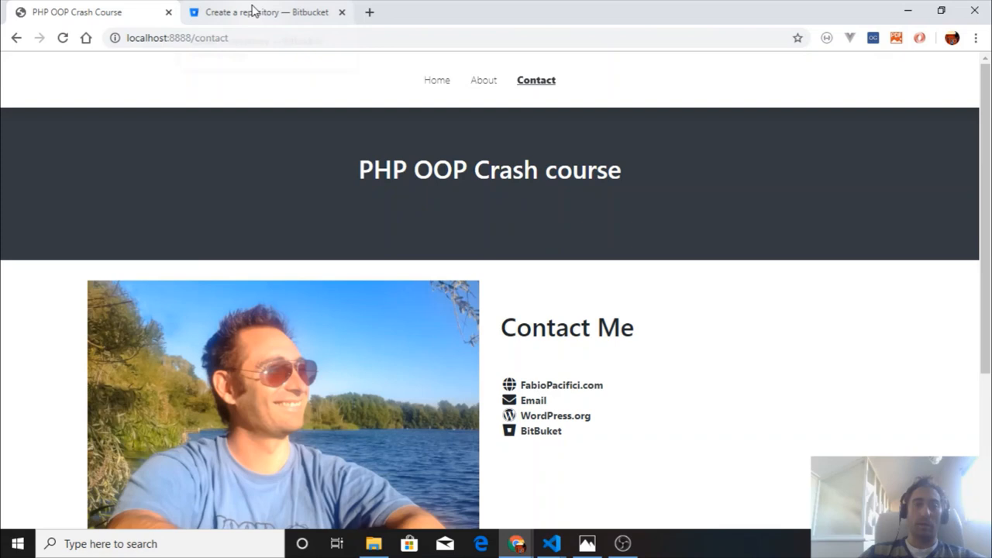
click(267, 12)
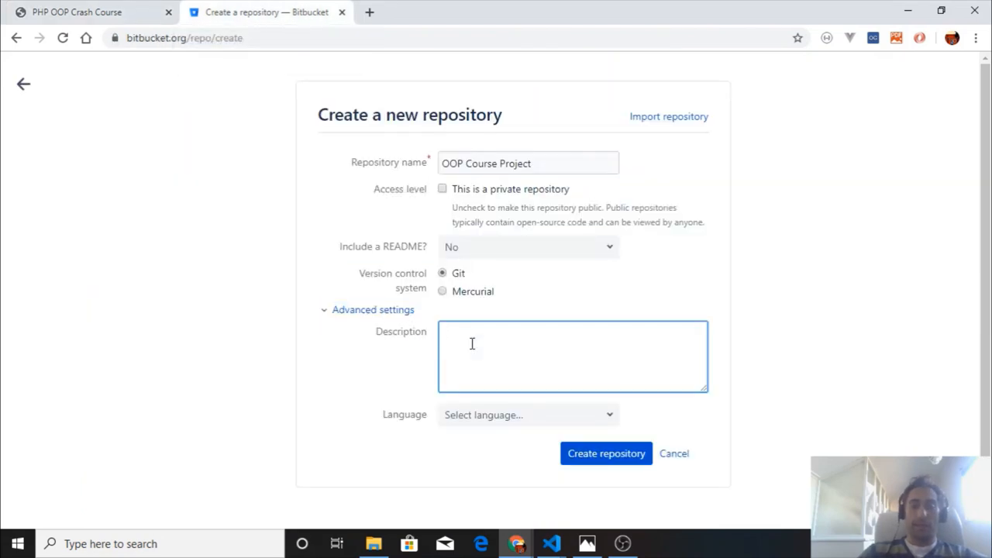
Describe the repository as "This is the Object Oriented Crash Course Project".
text(This is the p)
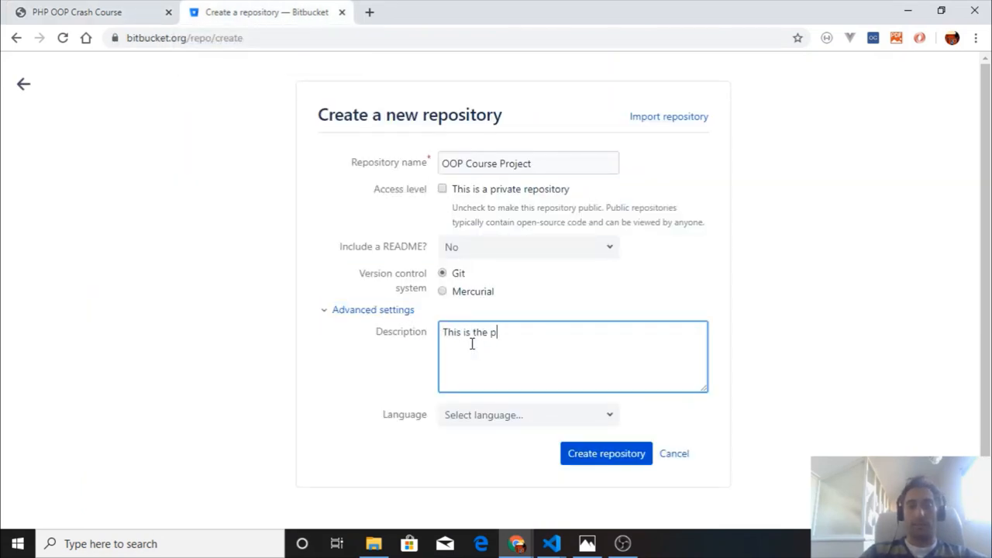
text(roject)
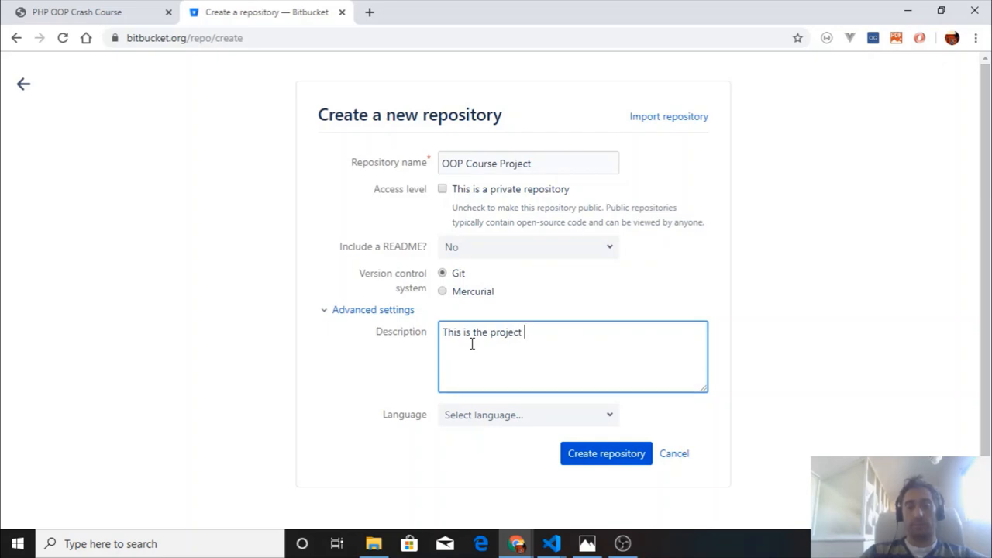
text(Object Oriented)
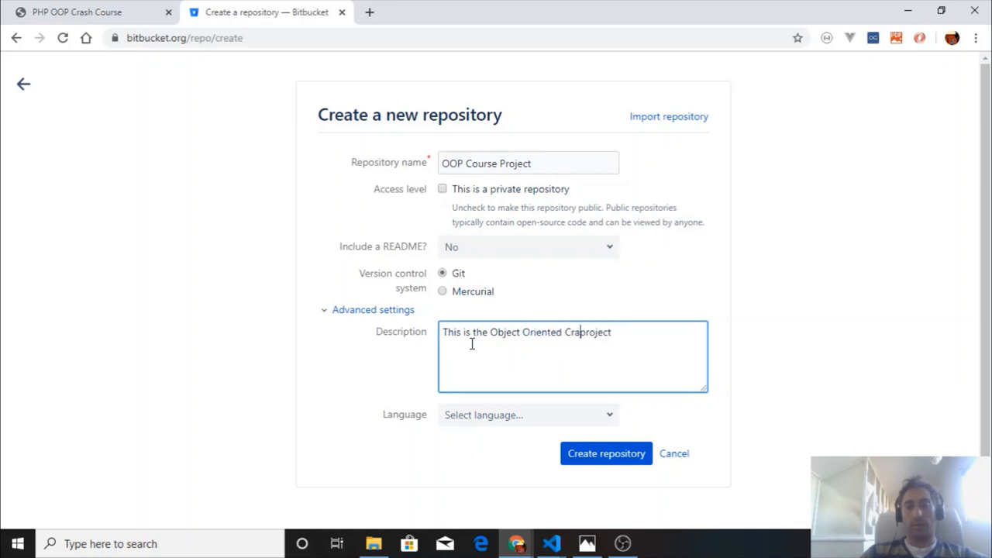
text(Crash Course P)
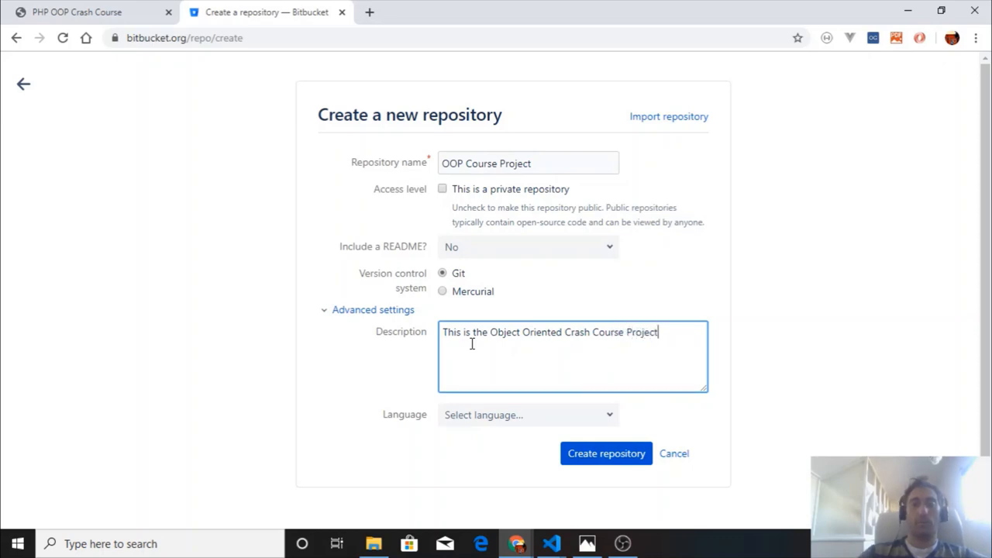
Set the repository language to PHP and create the repository.
click(527, 415)
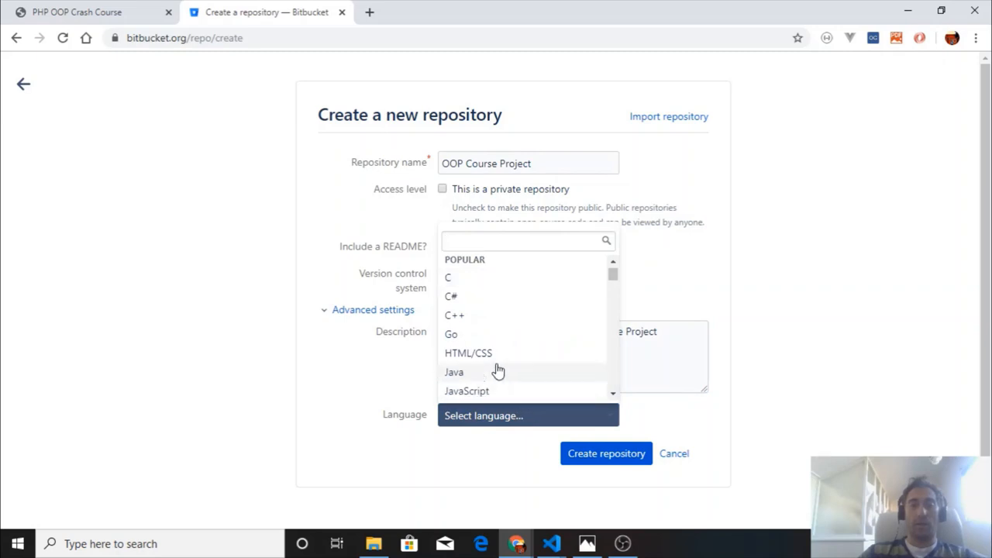
text(php)
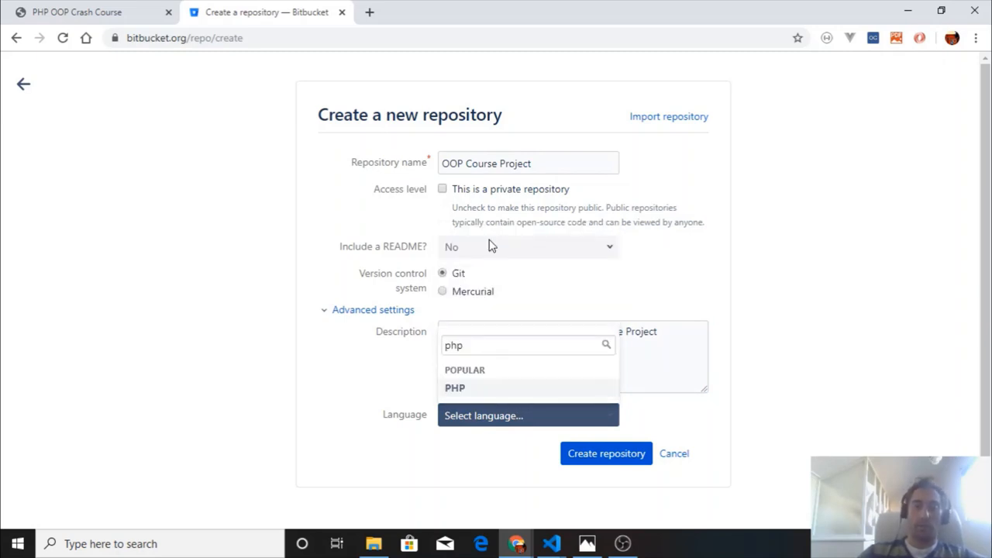
click(456, 387)
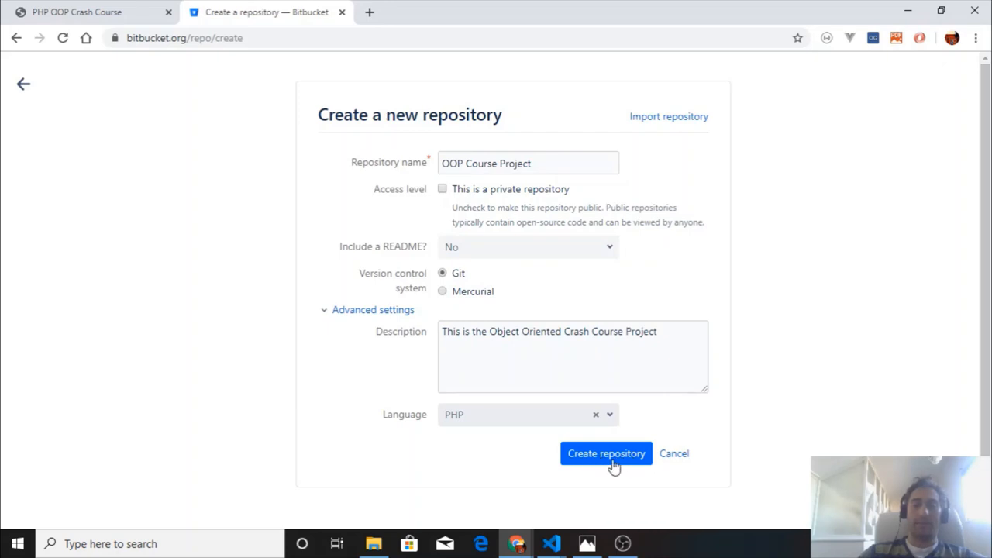
click(605, 453)
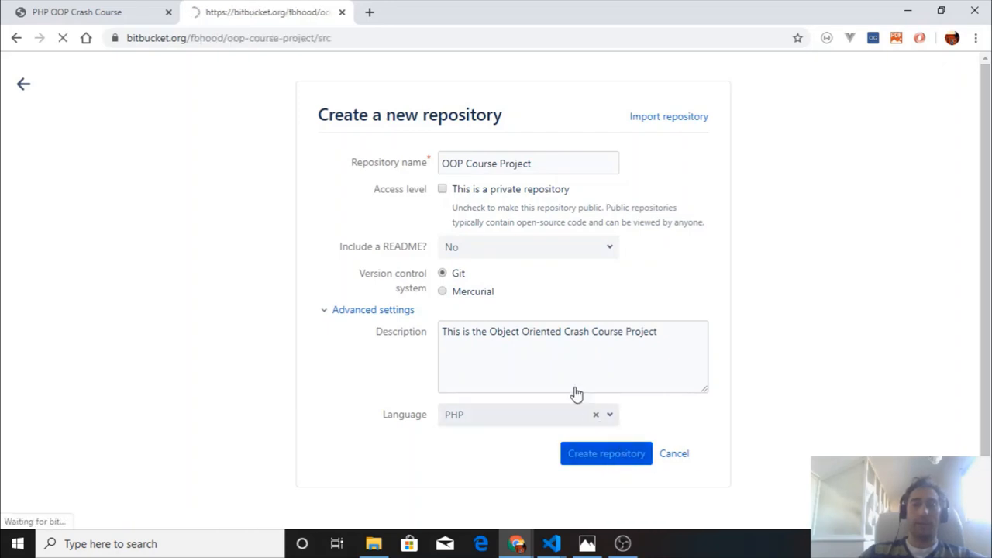
Scroll the new repository page to the 'git remote add origin' instructions for an existing repo.
click(606, 452)
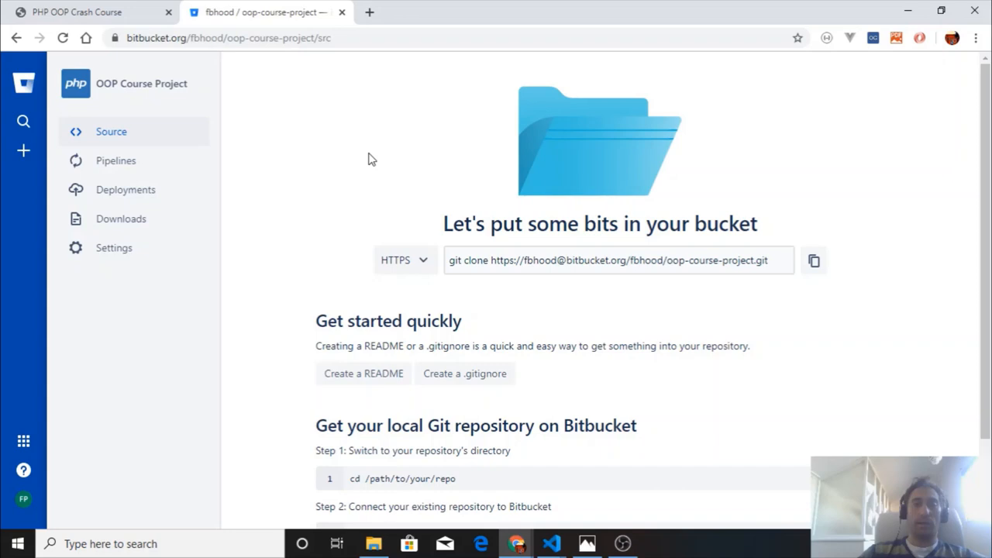
mouse_move(457, 188)
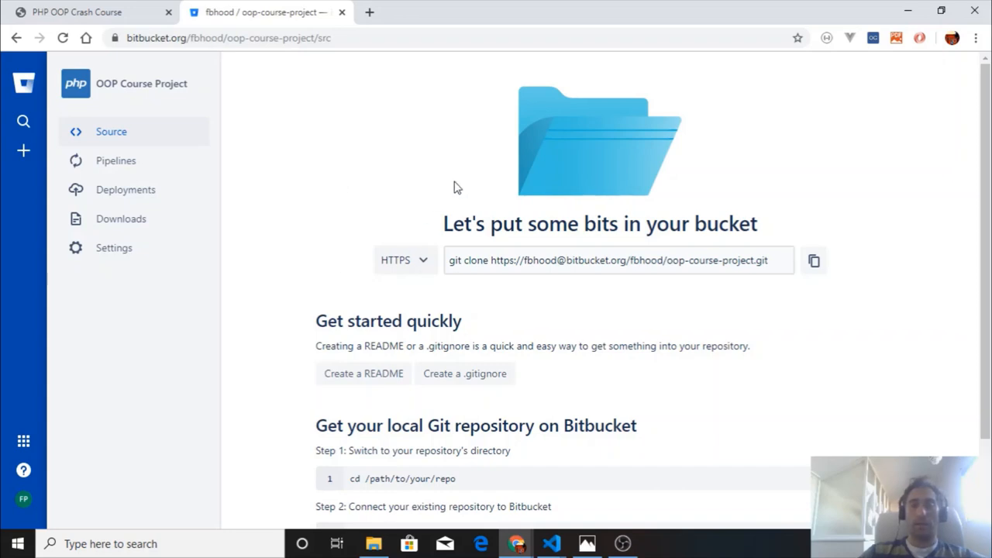
scroll(down, 3)
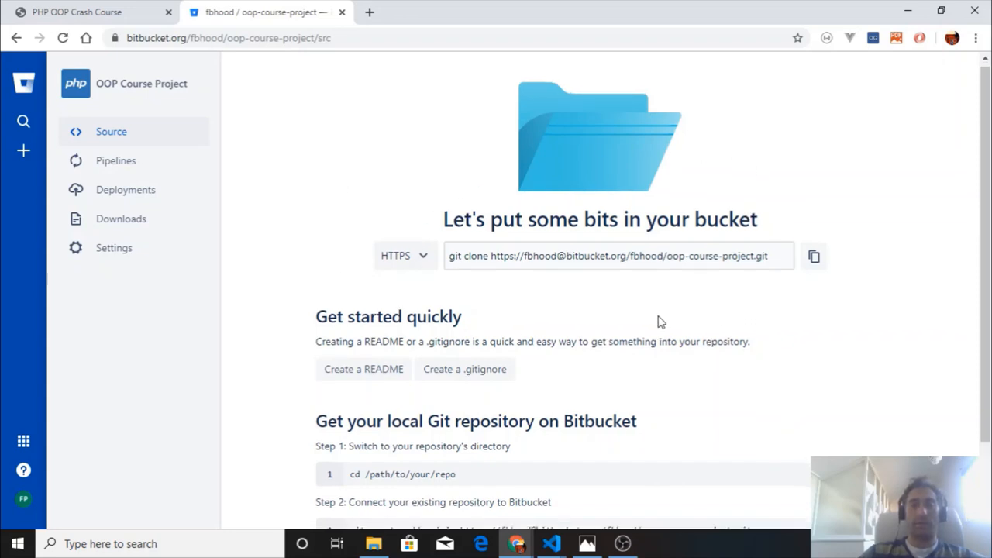
scroll(down, 3)
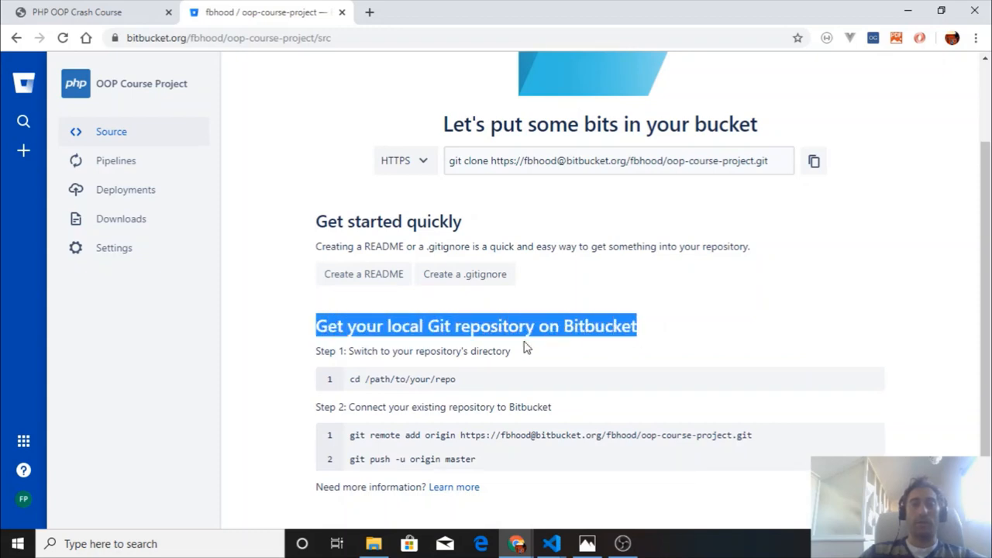
mouse_move(349, 370)
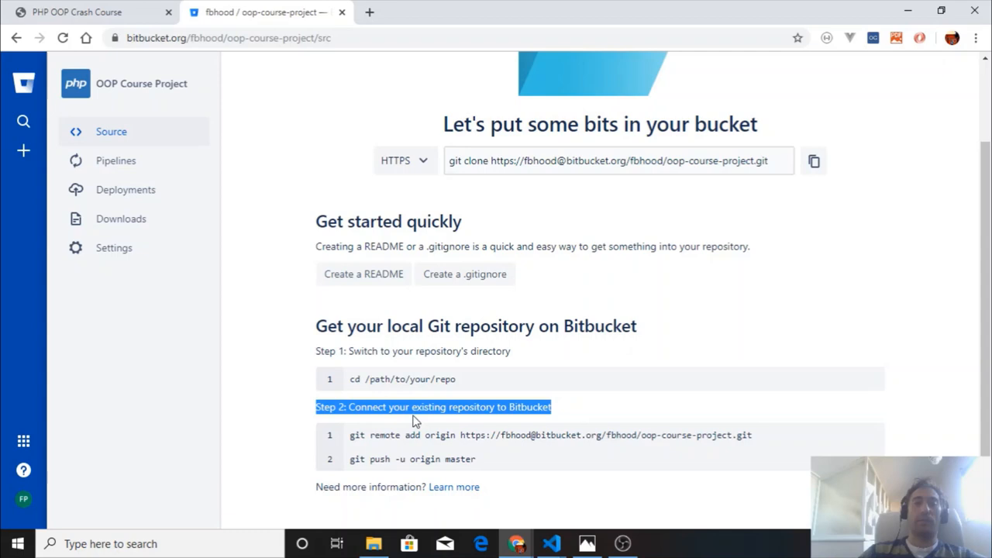
mouse_move(558, 418)
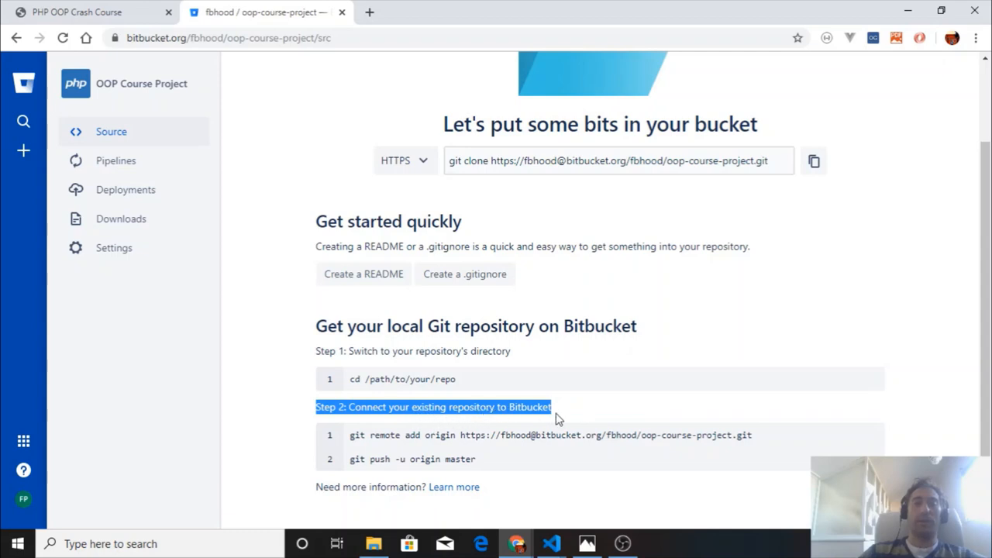
mouse_move(372, 453)
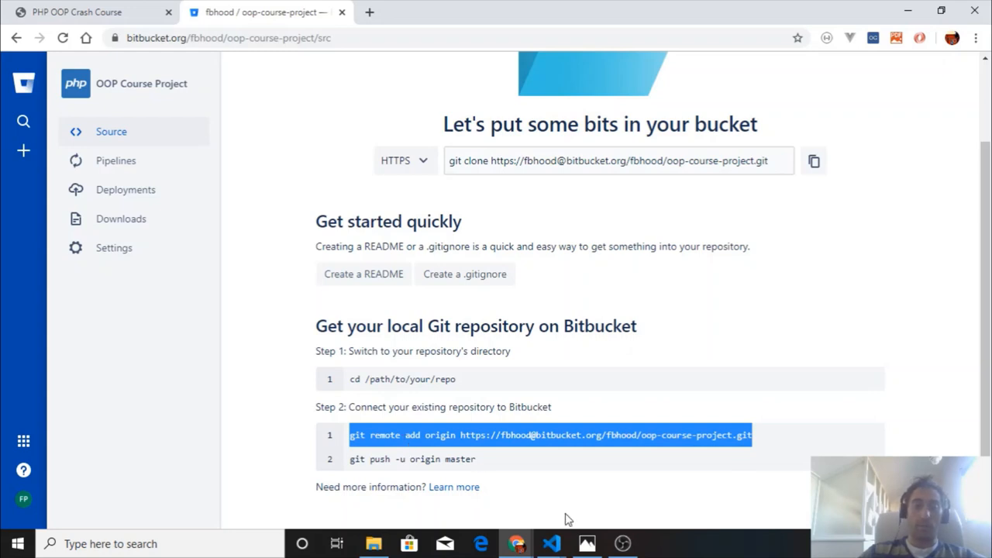
mouse_move(551, 543)
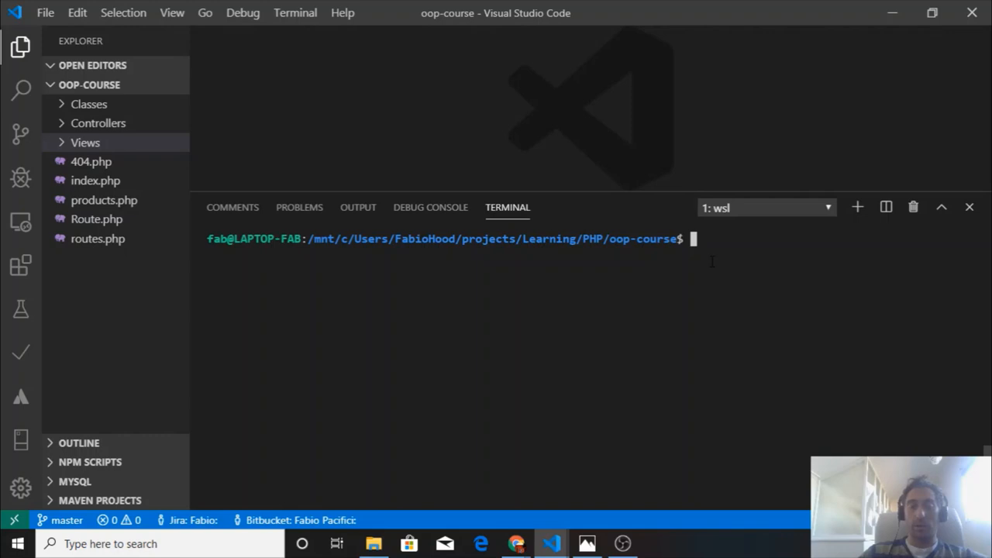
Add the Bitbucket oop-course-project URL as origin and verify fetch/push with git remote -v.
text(git remote add origin https://fbhood@bitbucket.org/fbhood/oop-course-project.git)
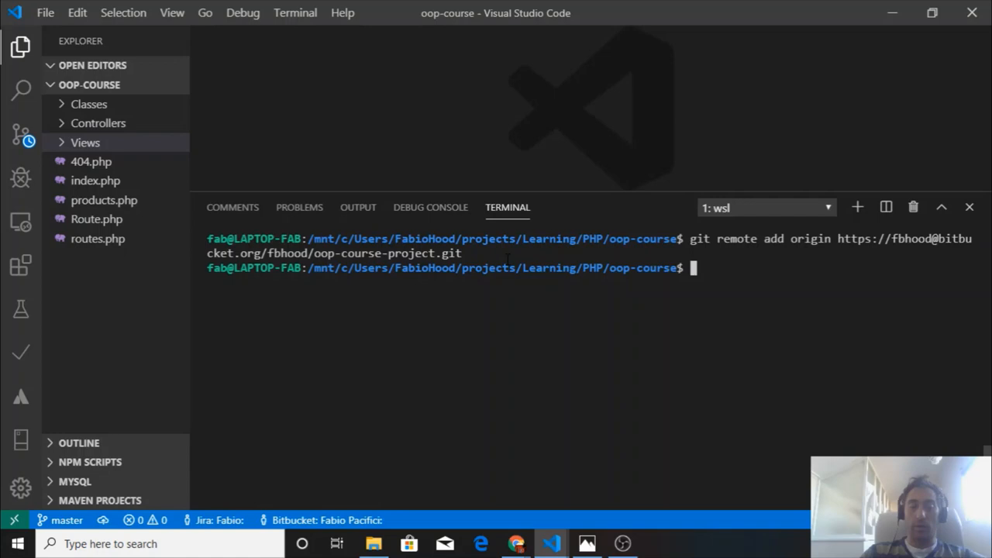
text(git remote -)
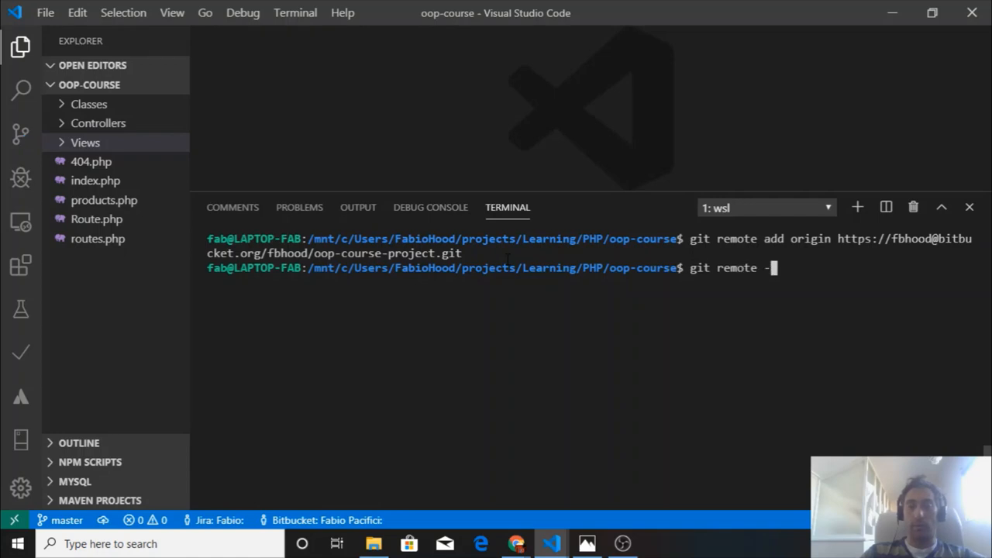
key(Return)
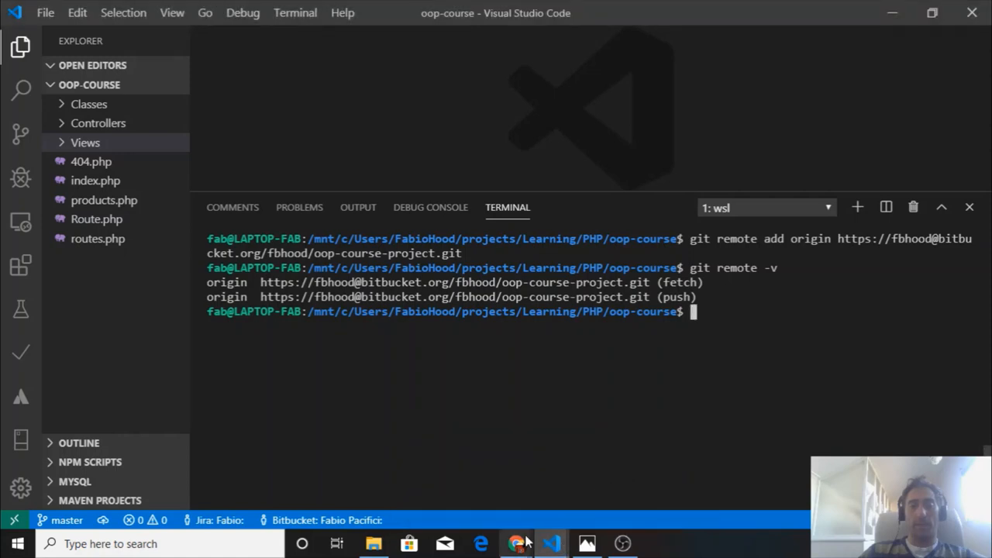
click(516, 542)
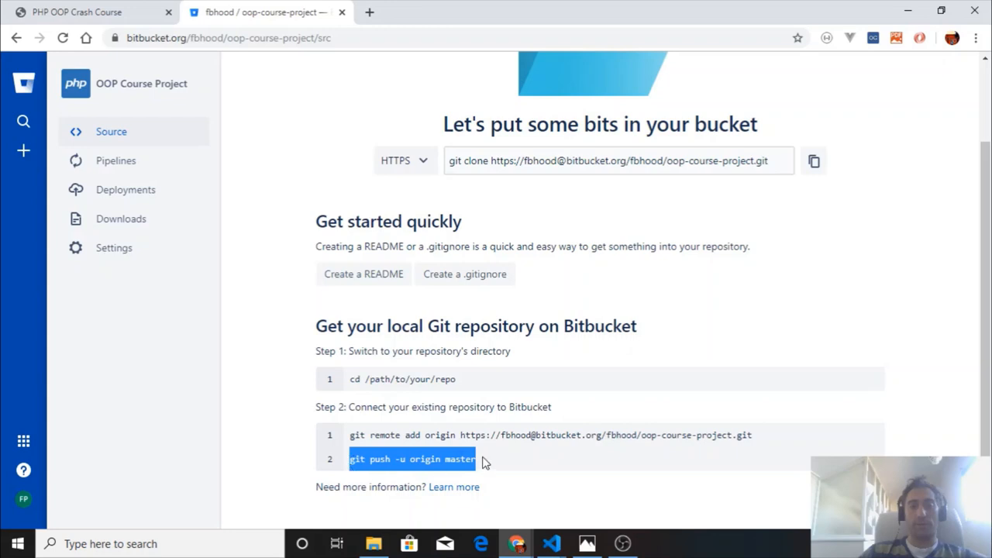
Enter git push -u origin master to push the master branch to Bitbucket.
click(552, 542)
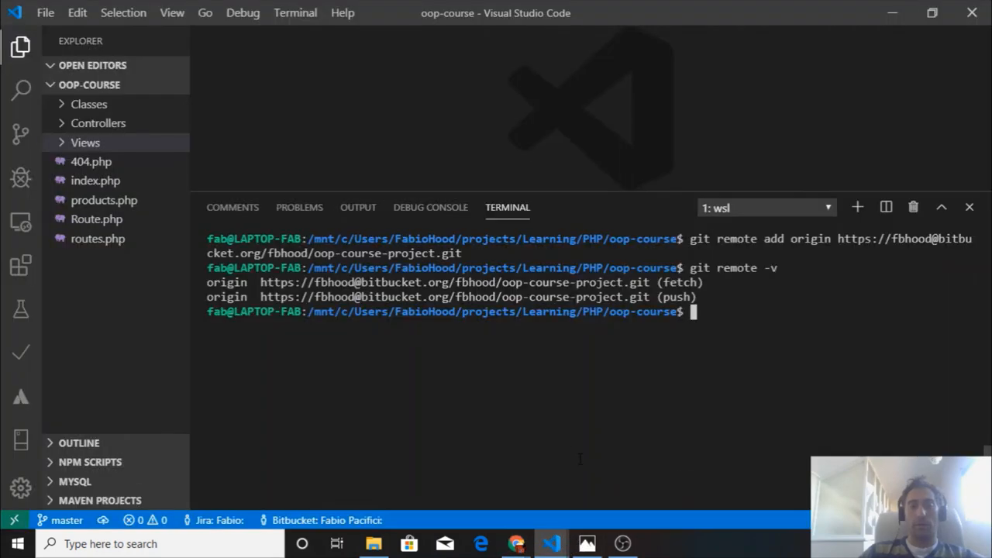
mouse_move(716, 367)
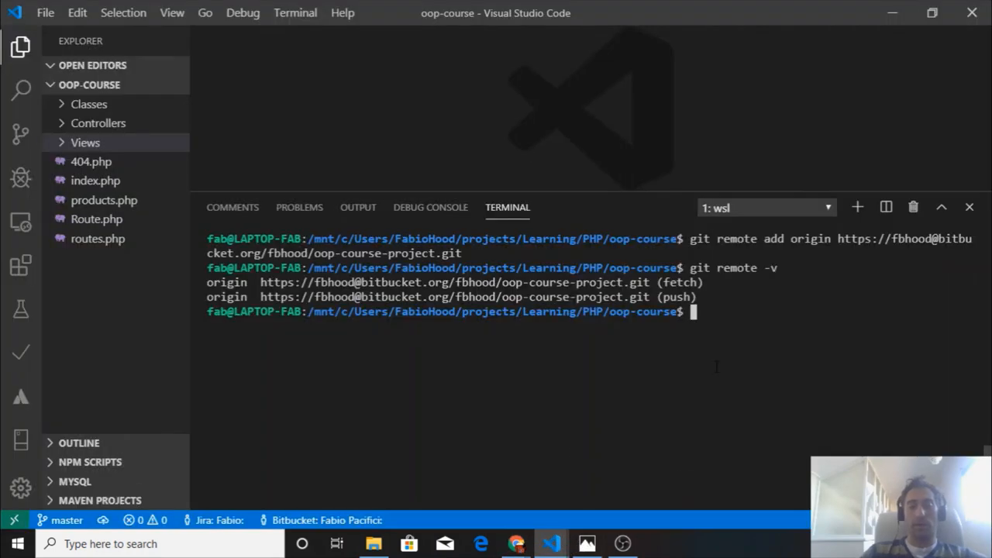
text(git push -u origin master)
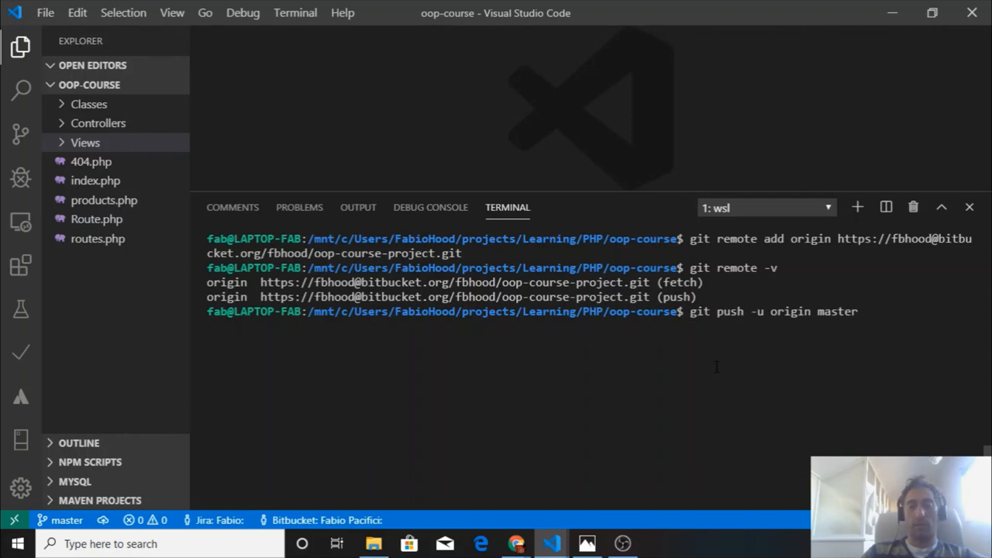
mouse_move(604, 80)
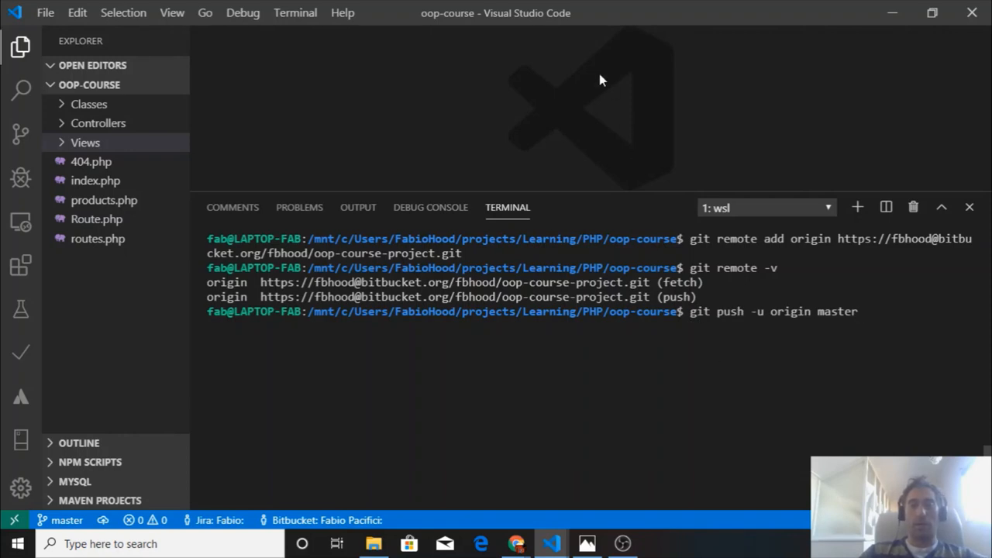
mouse_move(634, 6)
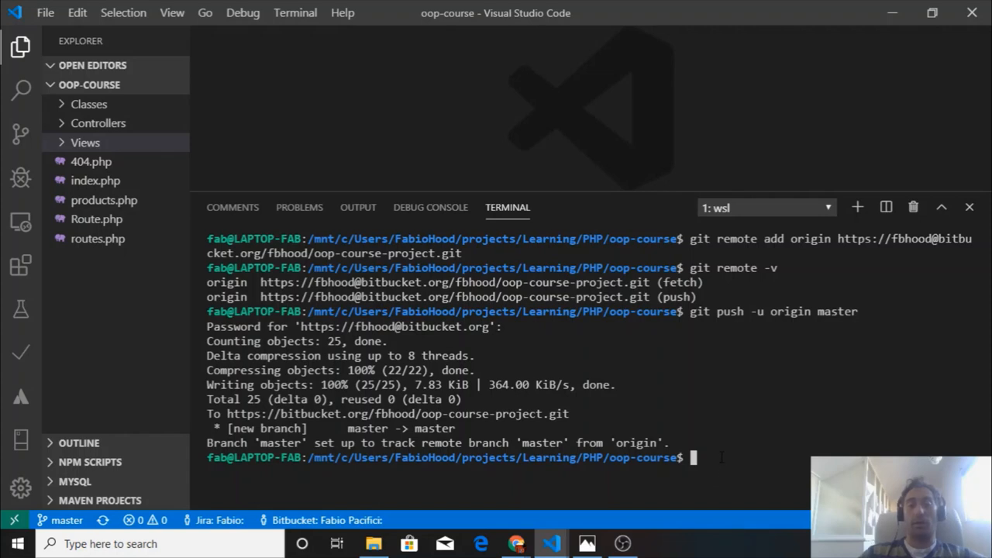
Run git status to verify master is up to date with origin/master, nothing to commit.
text(git status)
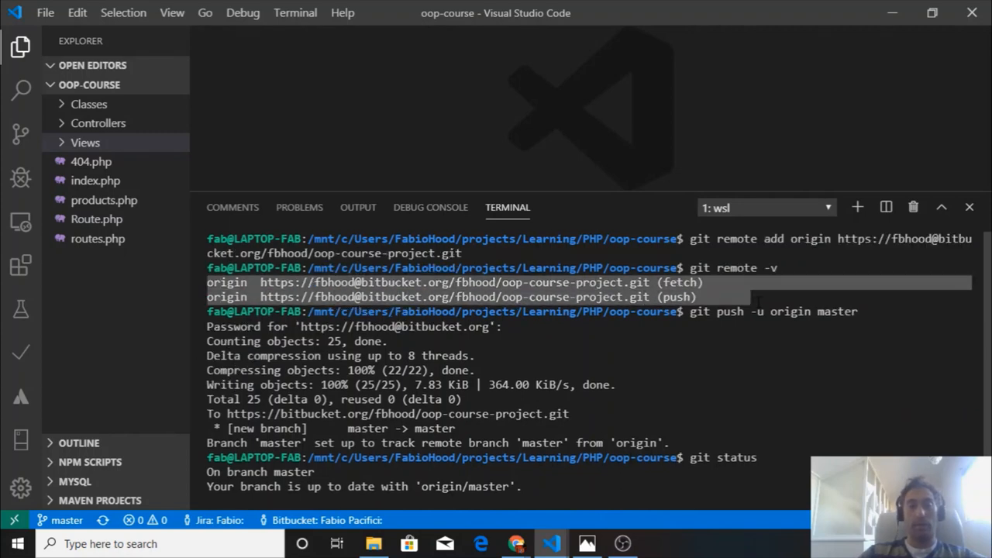
scroll(down, 3)
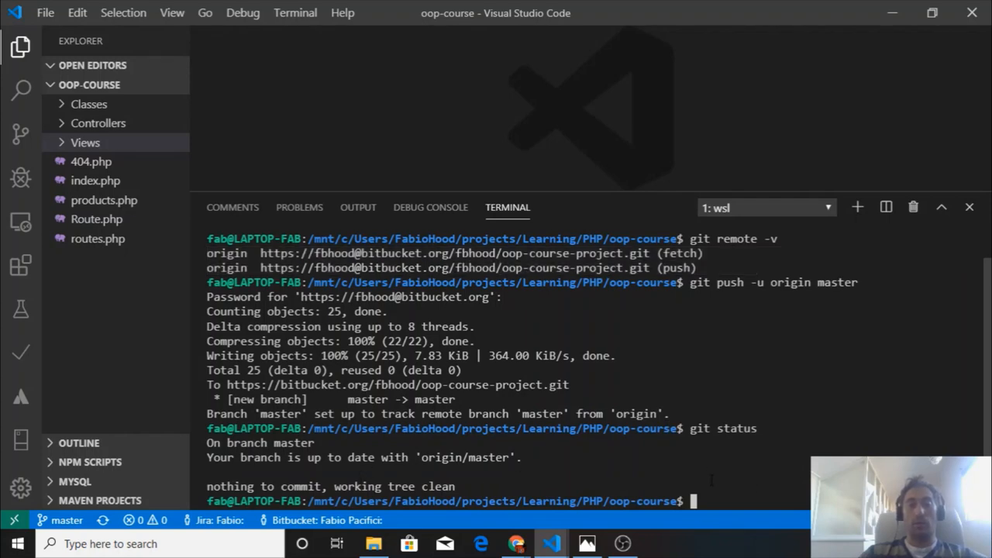
mouse_move(551, 542)
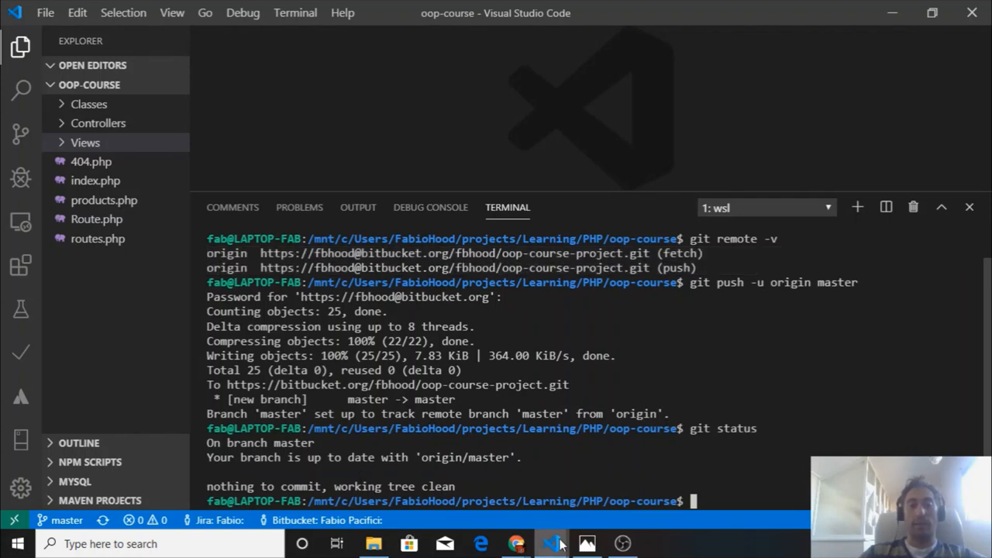
mouse_move(515, 542)
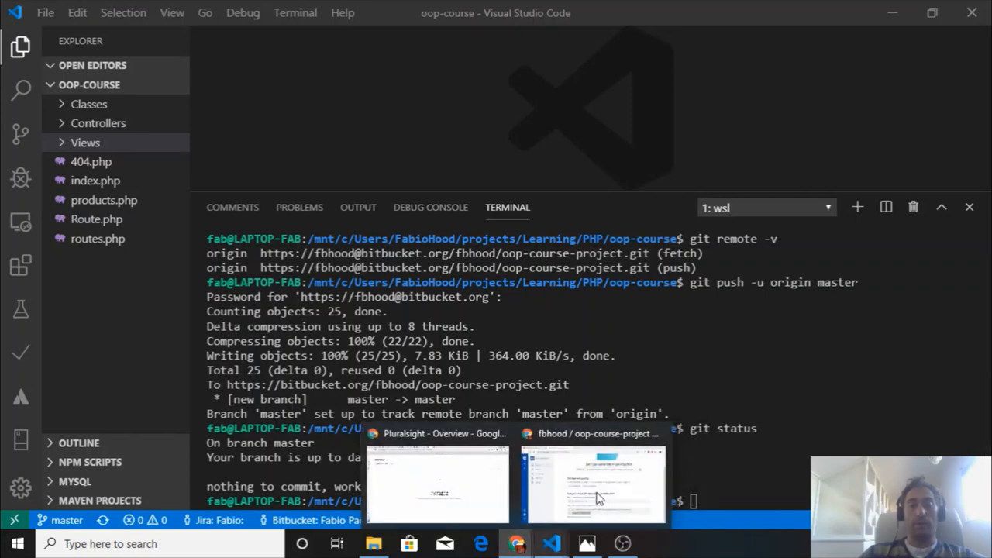
Reload the Bitbucket repository page to show the pushed files, check the clone address, then return to VS Code.
click(592, 480)
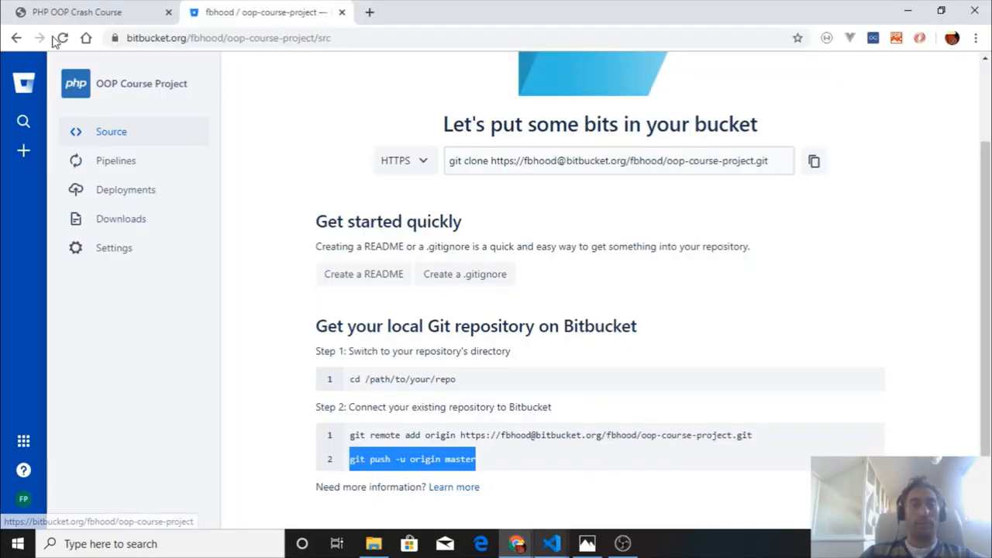
click(61, 37)
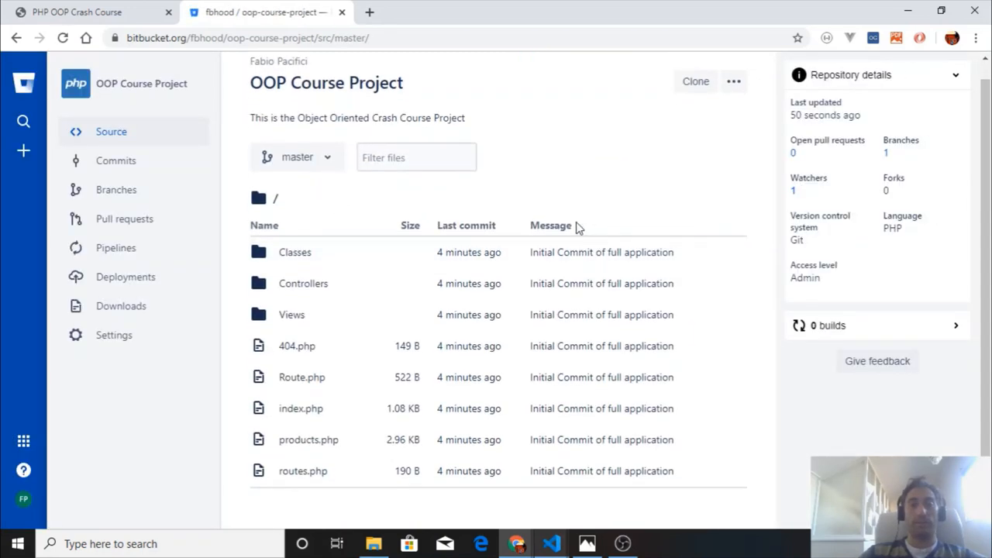
mouse_move(659, 209)
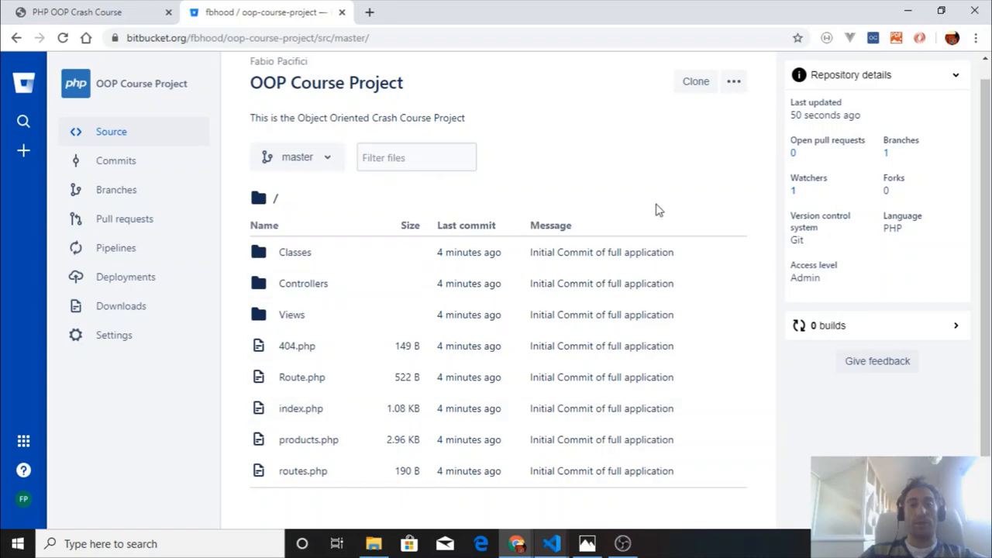
mouse_move(694, 80)
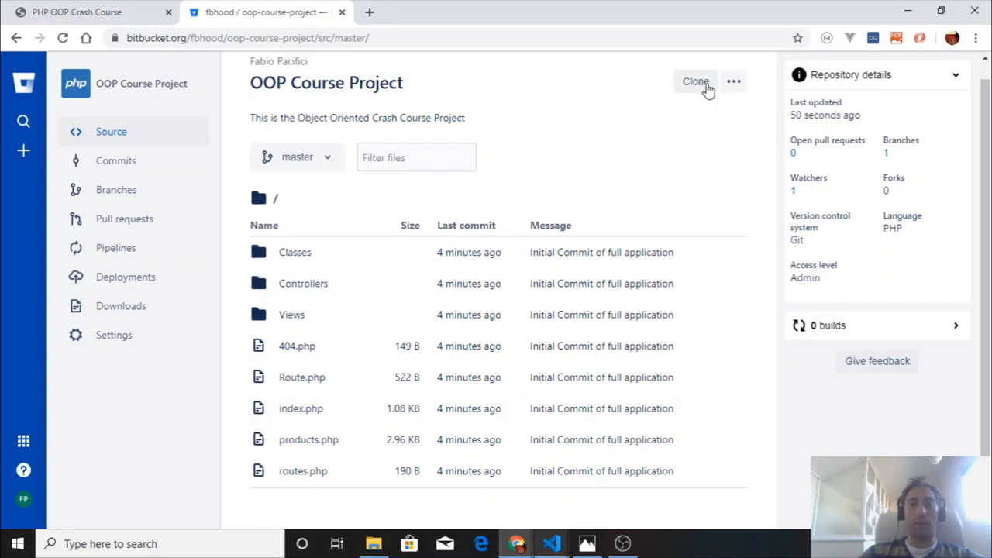
click(694, 80)
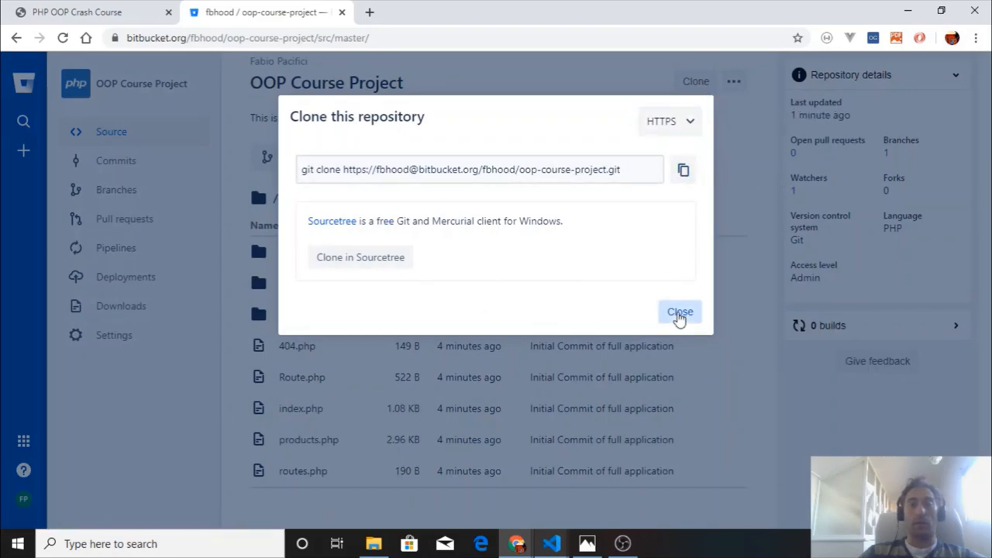
click(678, 310)
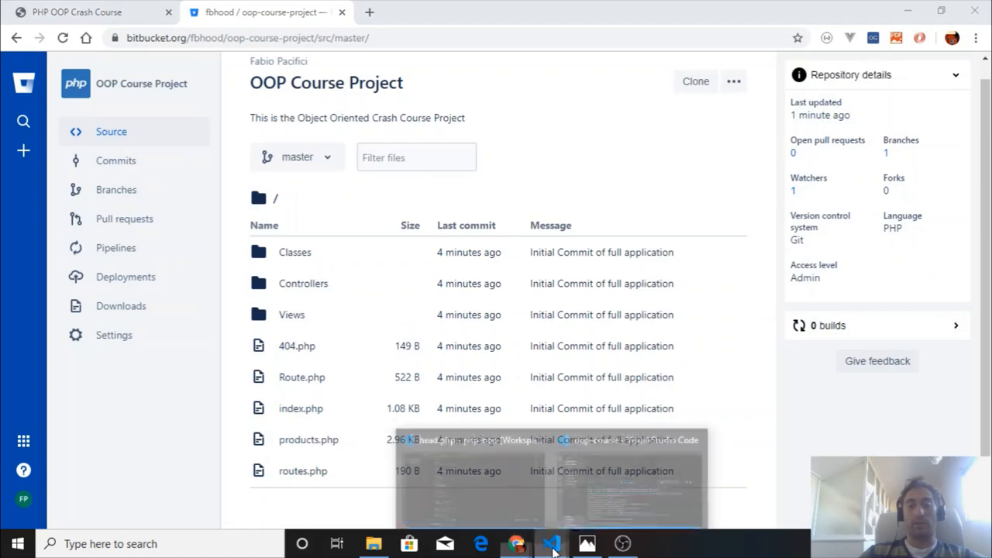
click(552, 542)
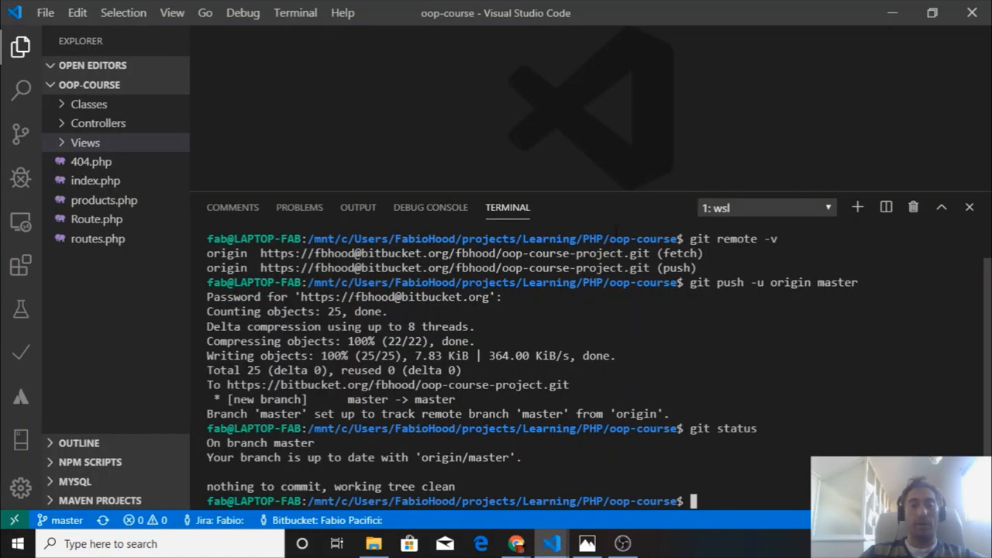
Resize the terminal panel into a short strip at the bottom of the window.
drag(592, 199, 592, 384)
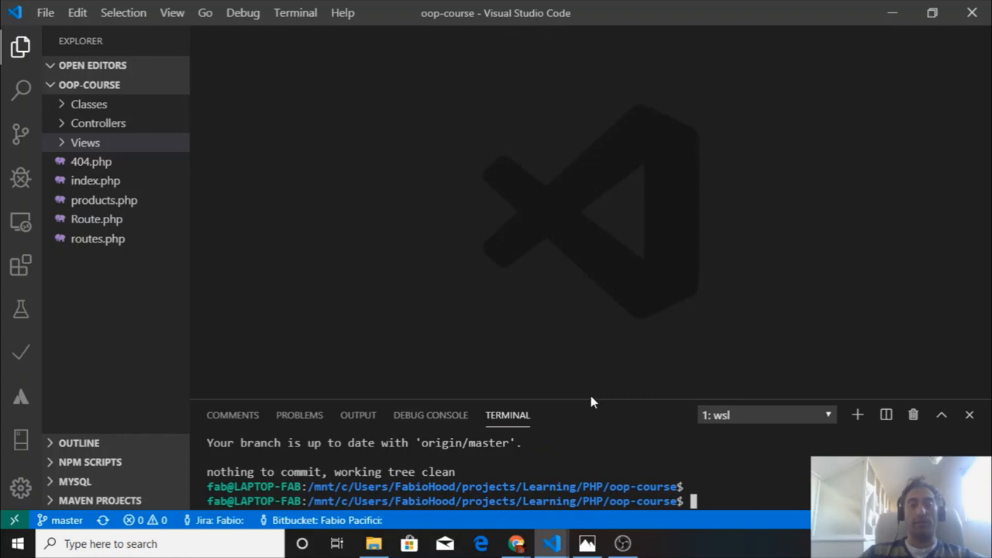
mouse_move(595, 398)
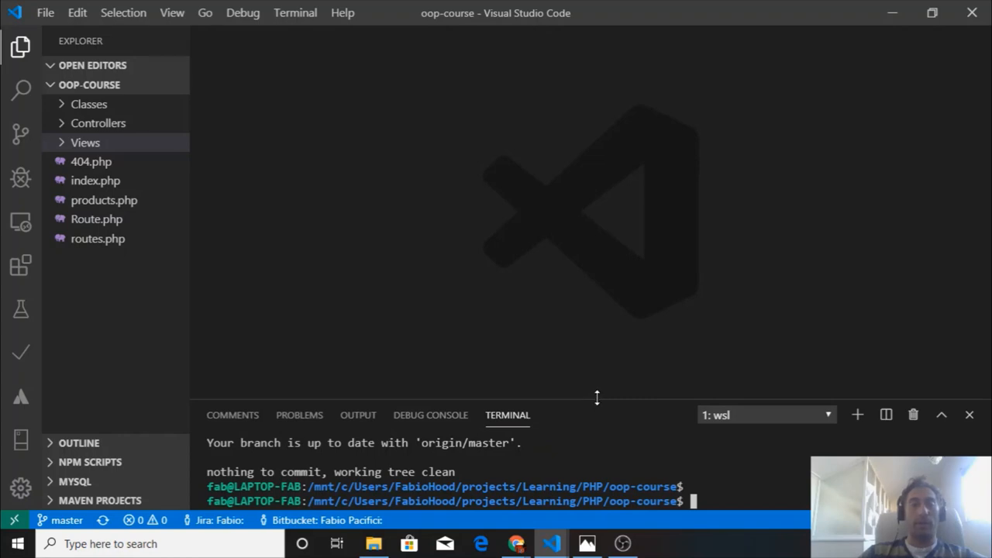
drag(596, 399, 573, 336)
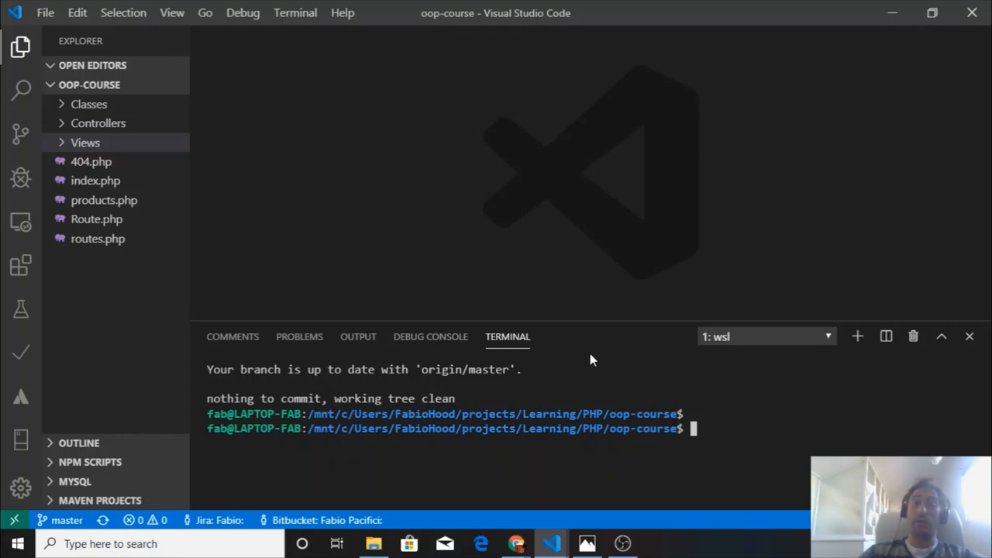
mouse_move(601, 321)
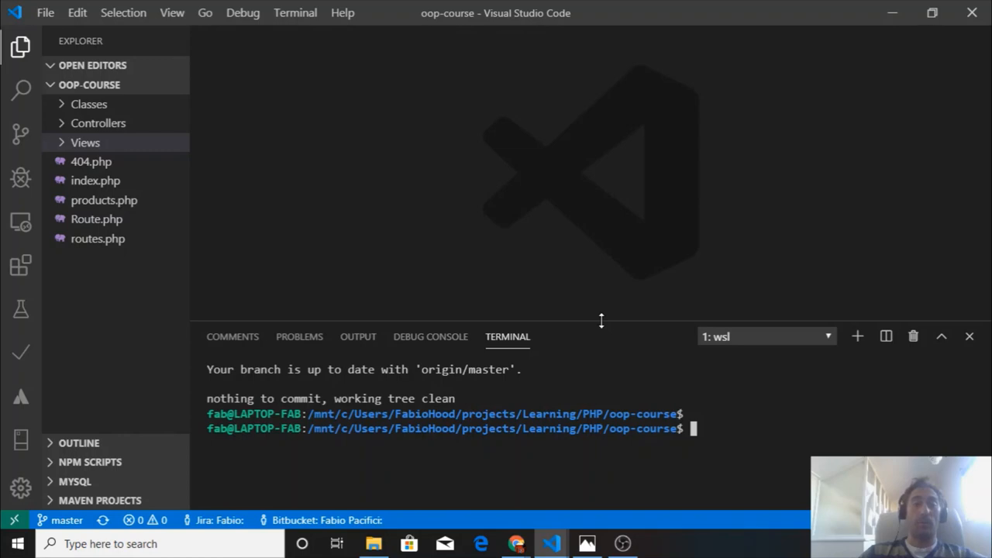
mouse_move(607, 332)
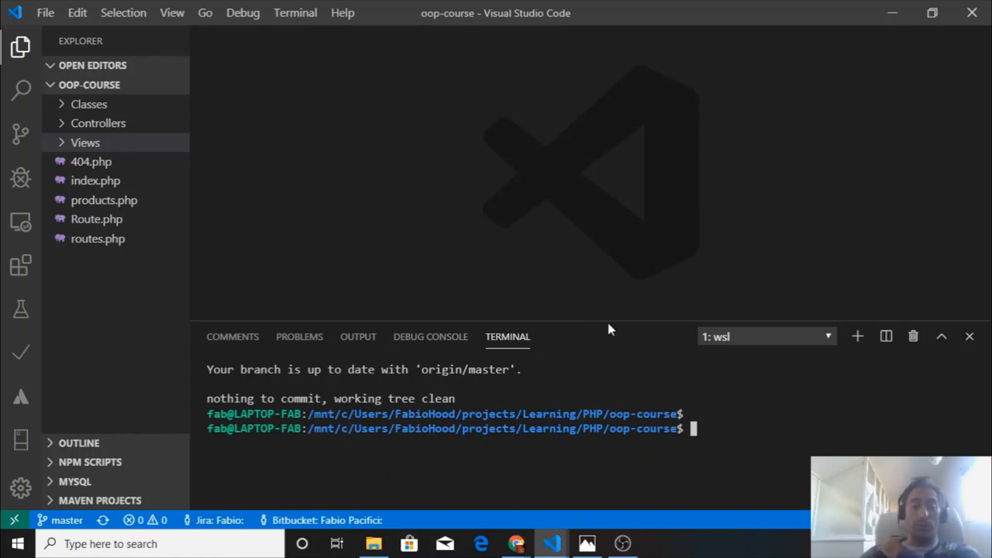
mouse_move(611, 316)
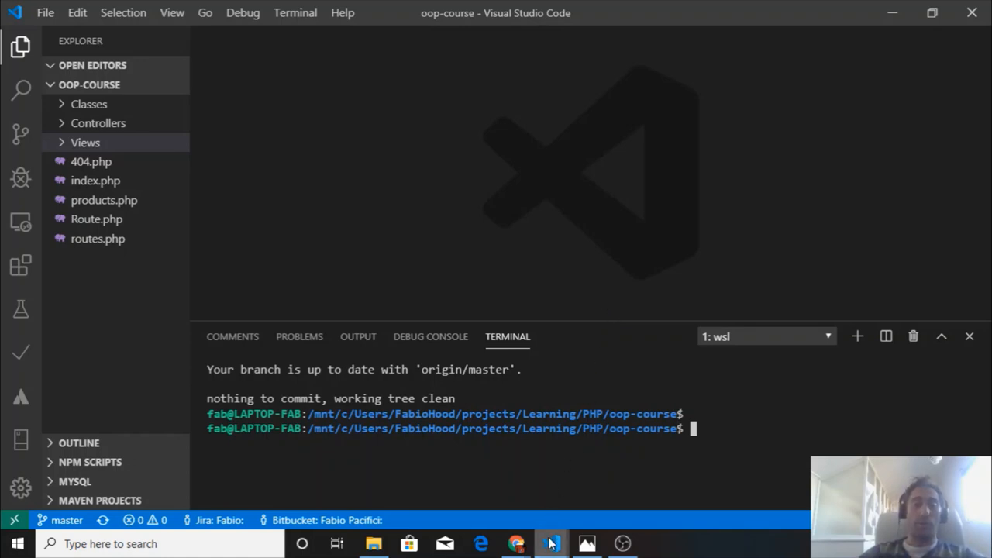
mouse_move(586, 542)
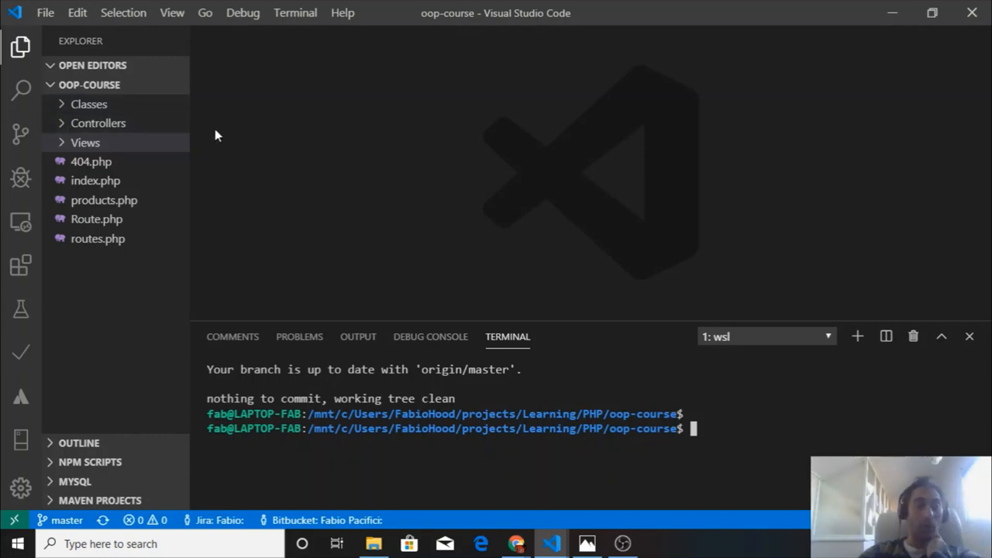
mouse_move(251, 130)
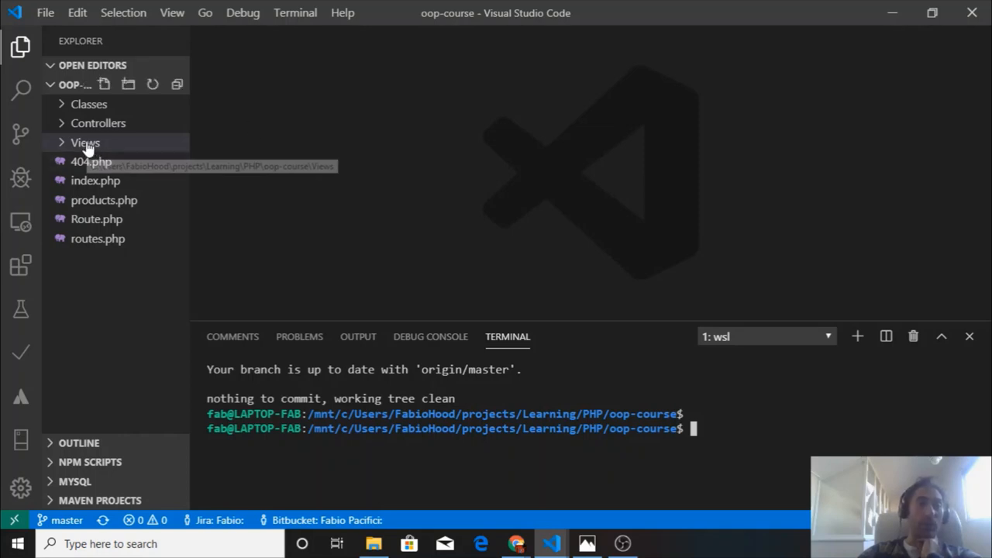
mouse_move(86, 142)
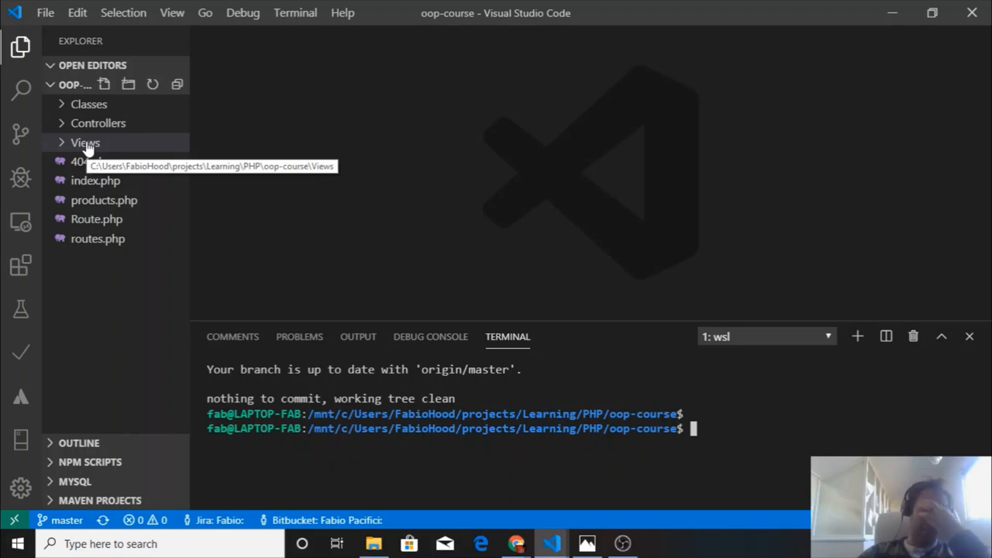
mouse_move(295, 161)
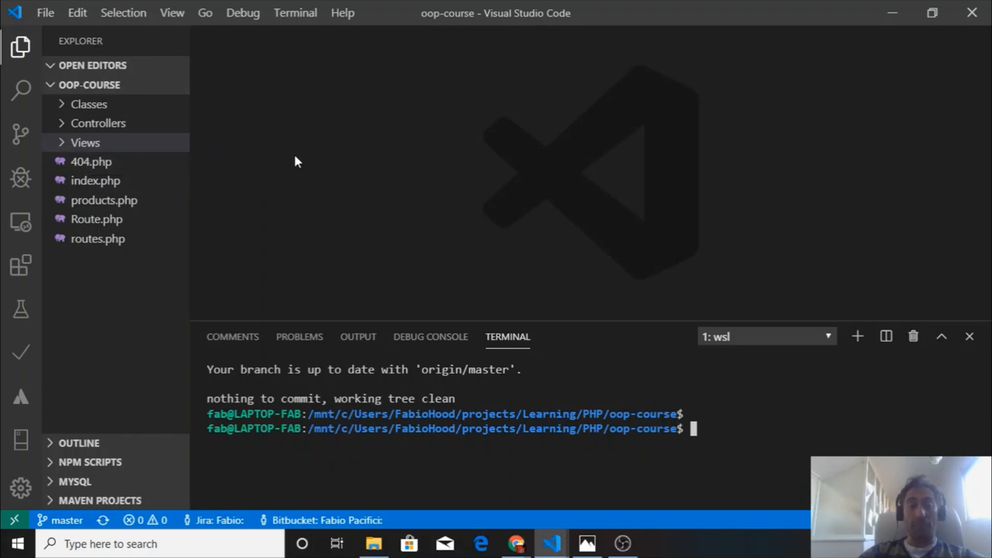
mouse_move(359, 137)
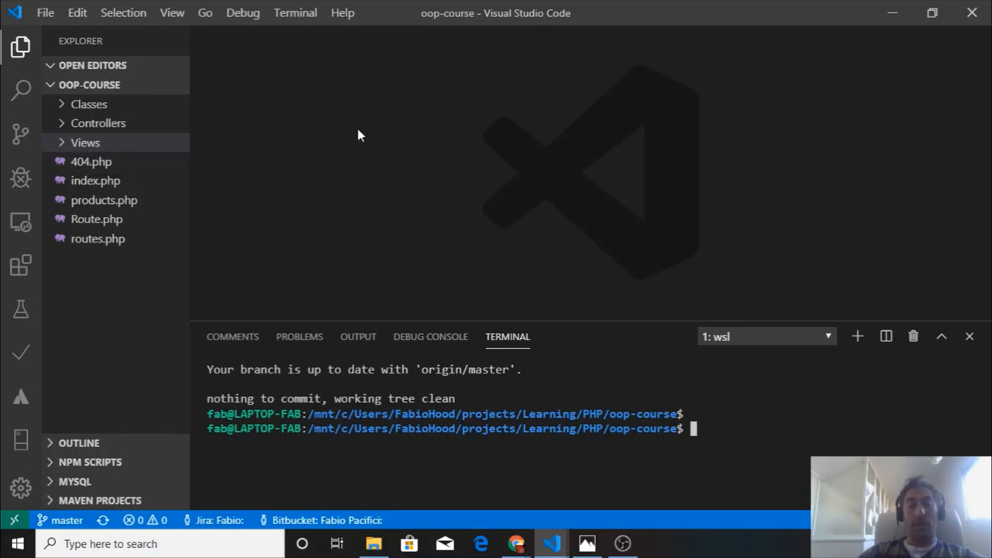
mouse_move(372, 140)
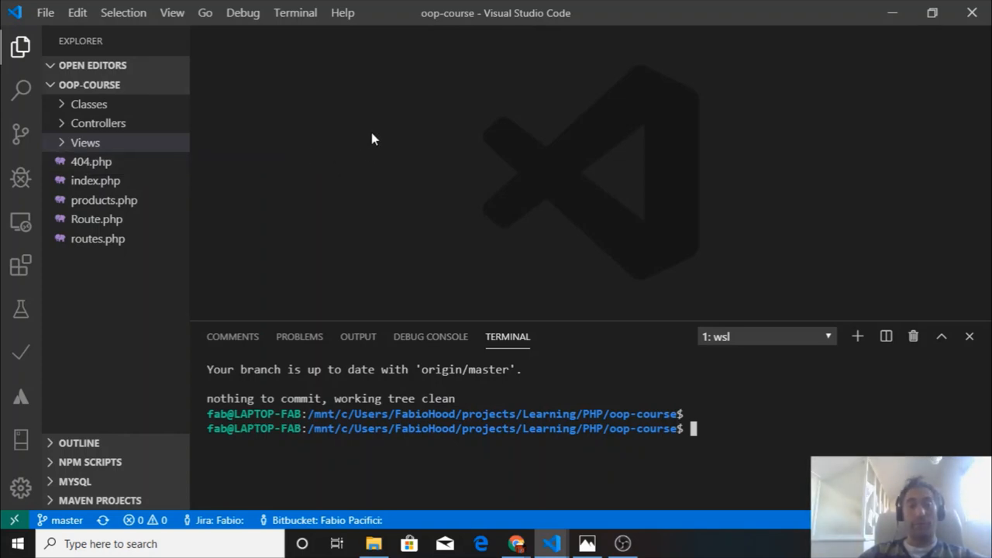